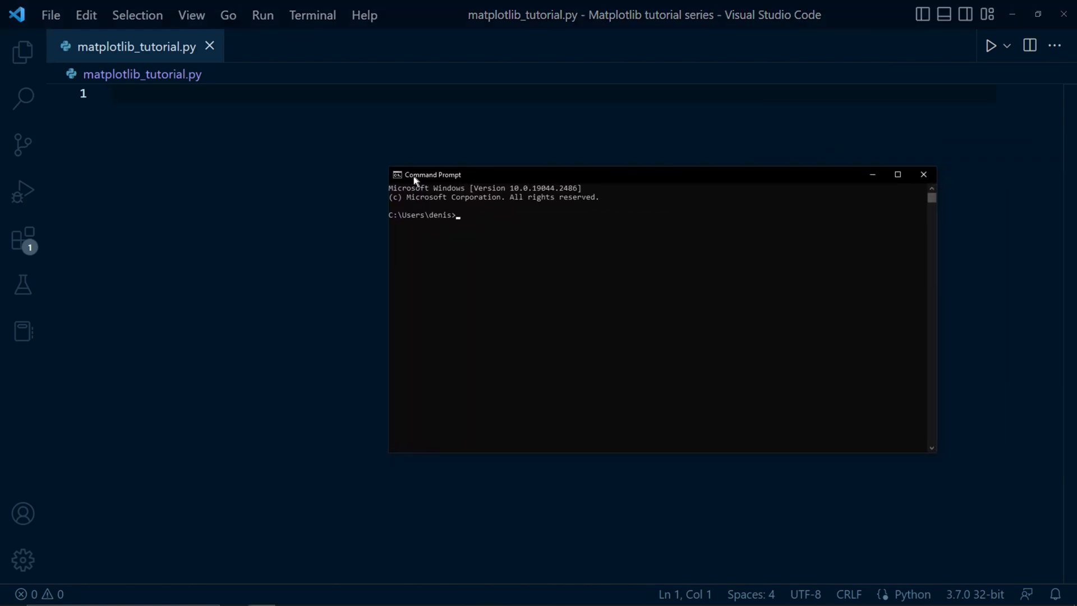
Enter 'pip install matplotlib' in Command Prompt, then return to the empty script
{"action": "type", "text": "pip install matplotl"}
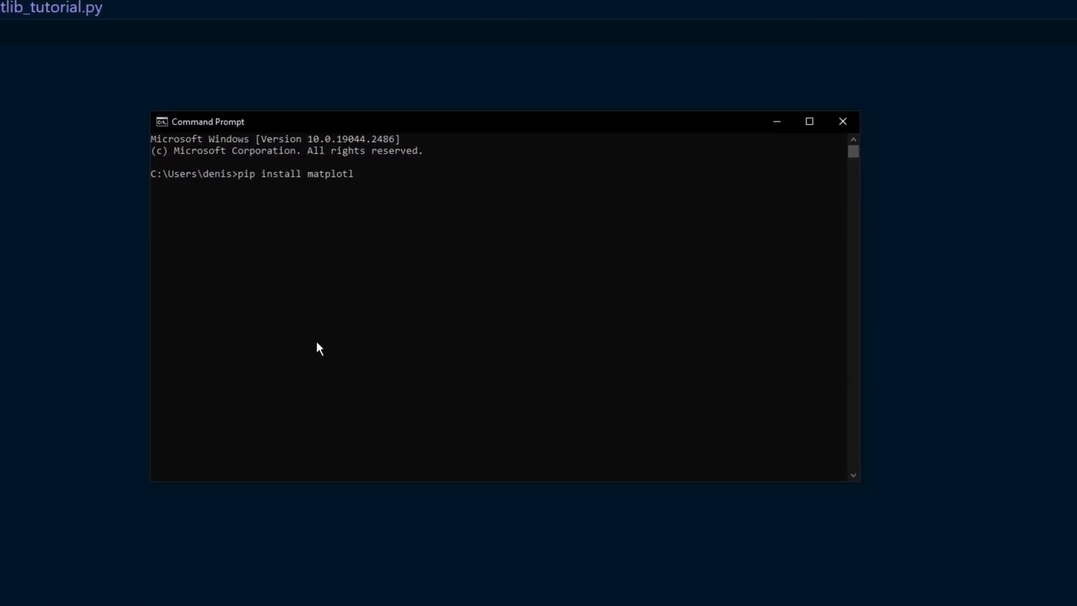
{"action": "type", "text": "ib"}
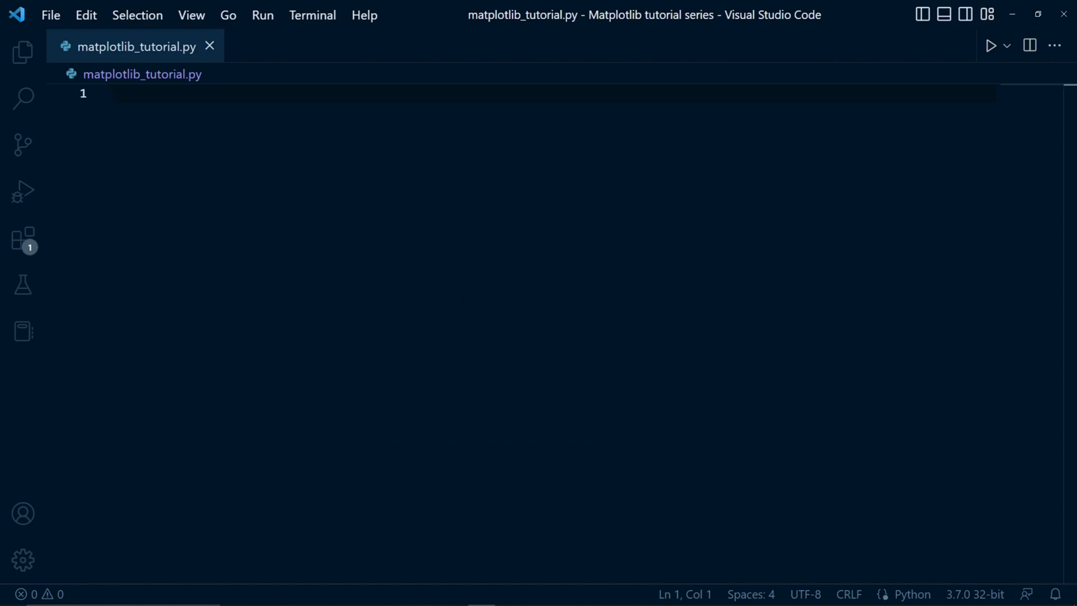
Type 'from matplotlib import pyplot as plt' on line 1
{"action": "type", "text": "from ma"}
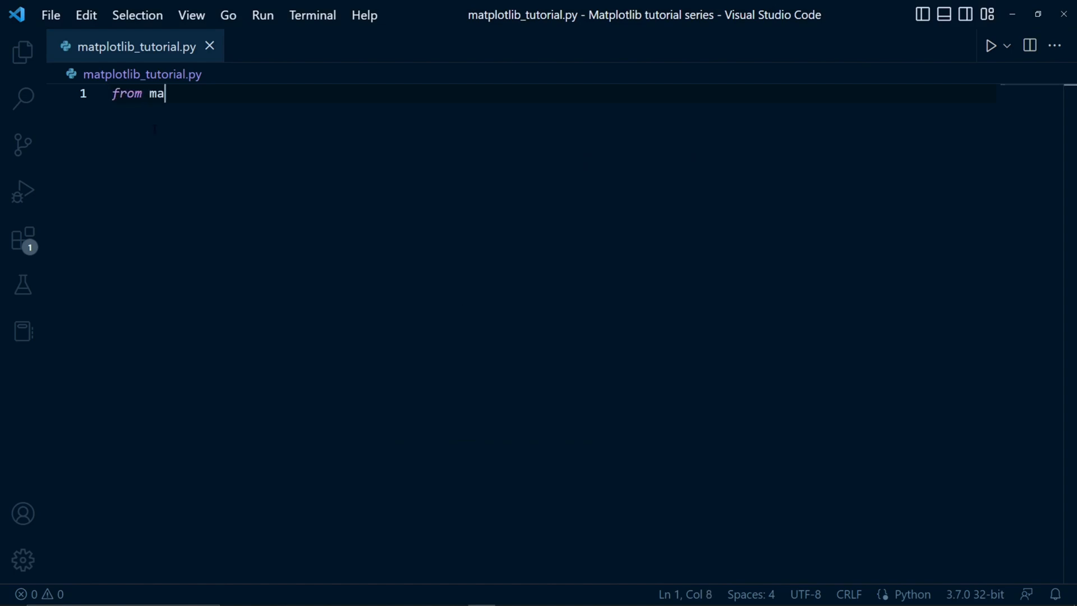
{"action": "type", "text": "tplotlib import"}
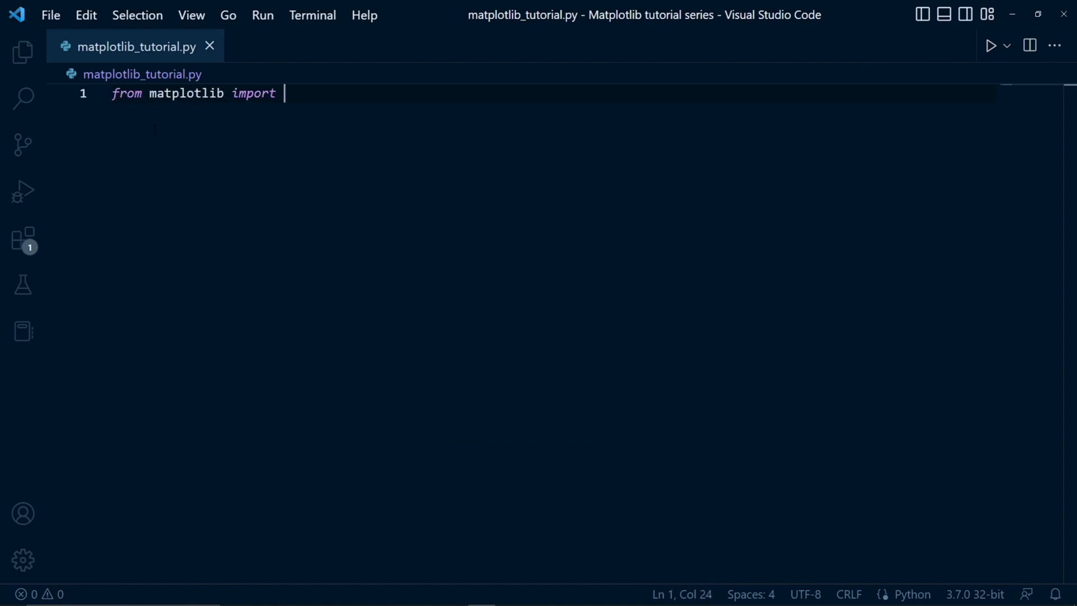
{"action": "type", "text": "pyplot as"}
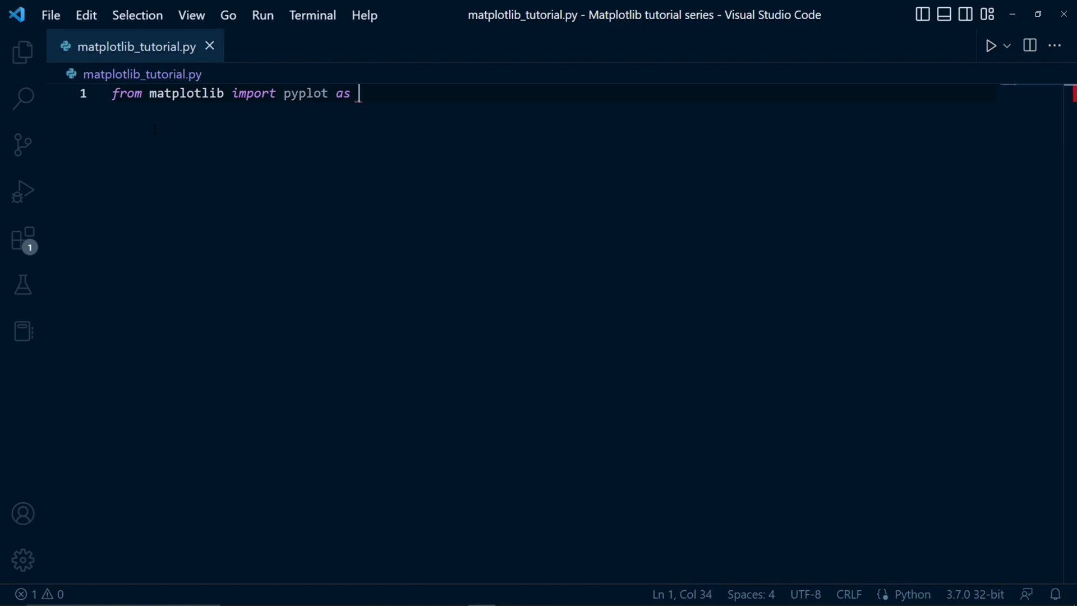
{"action": "type", "text": "plt"}
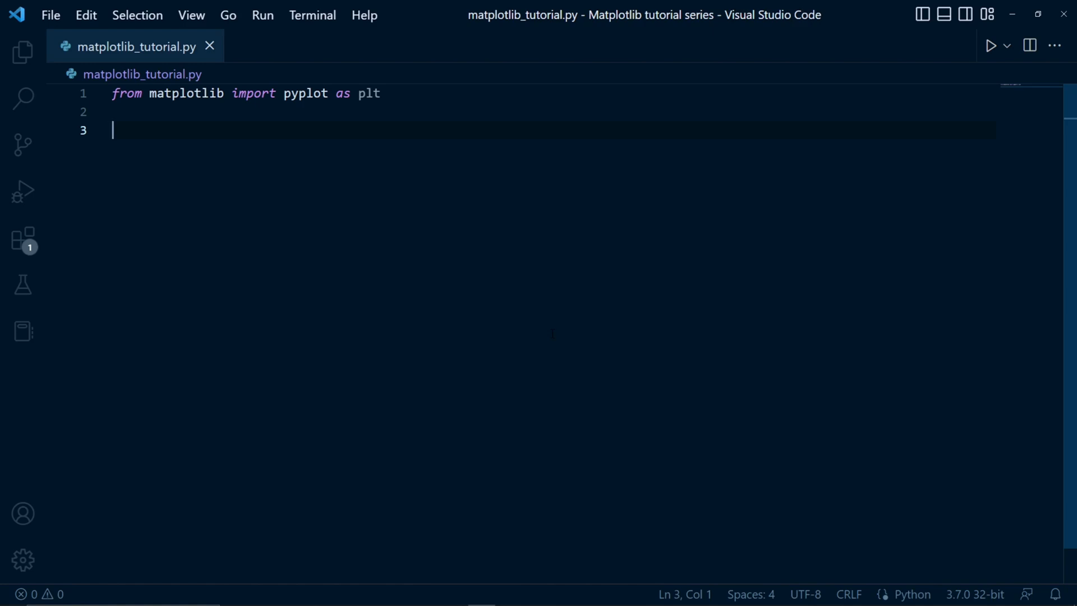
Add months = Jan–Dec and girls = [8, 11, 13, 10, 17, 15, 9, 10, 6, 14, 19, 17]
{"action": "type", "text": "months ="}
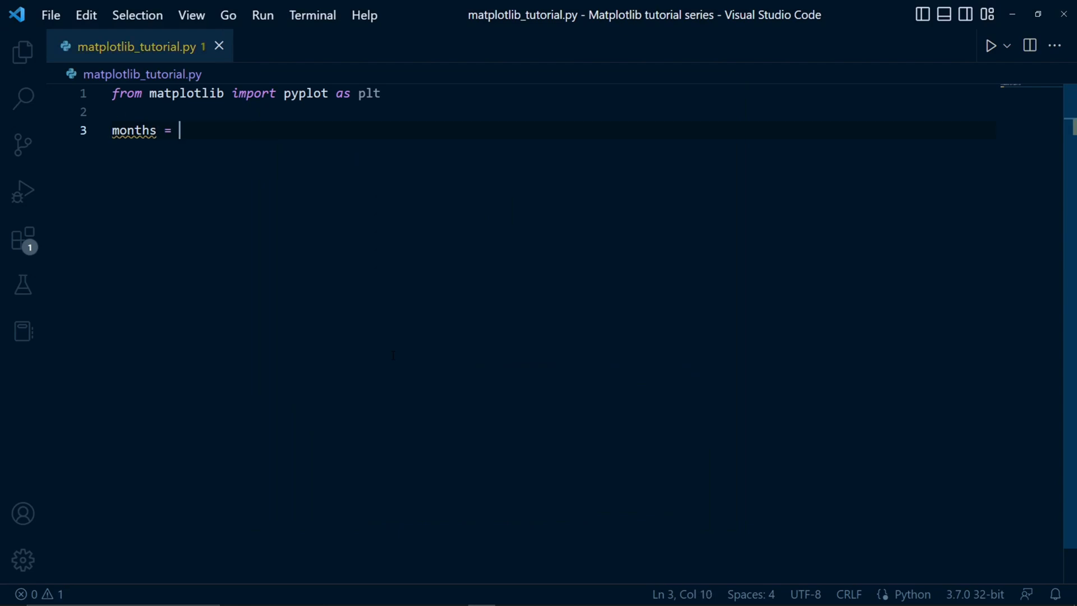
{"action": "type", "text": "[]"}
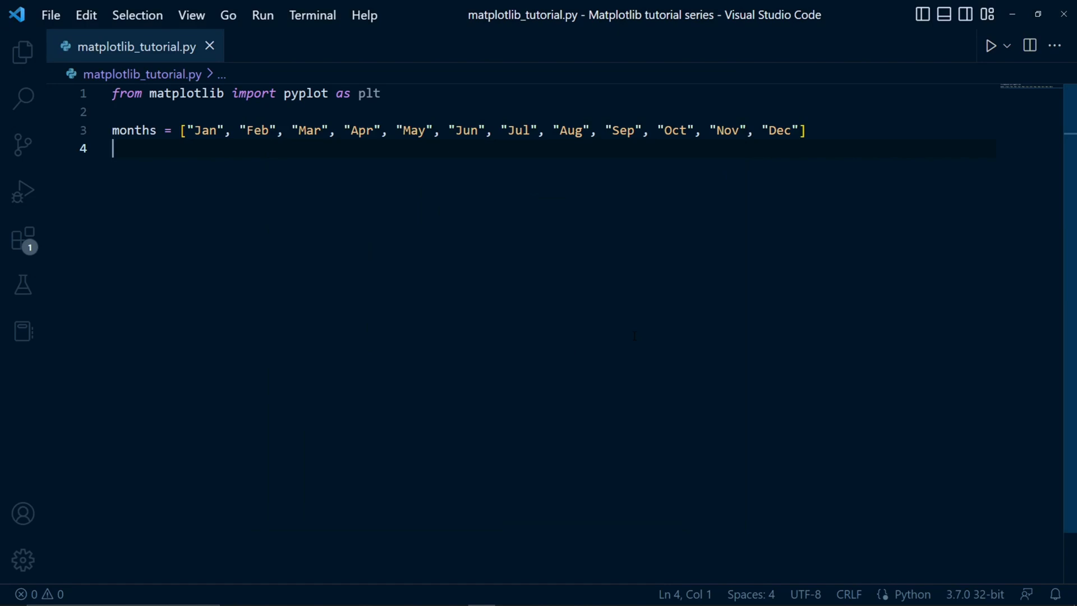
{"action": "type", "text": "girls = []"}
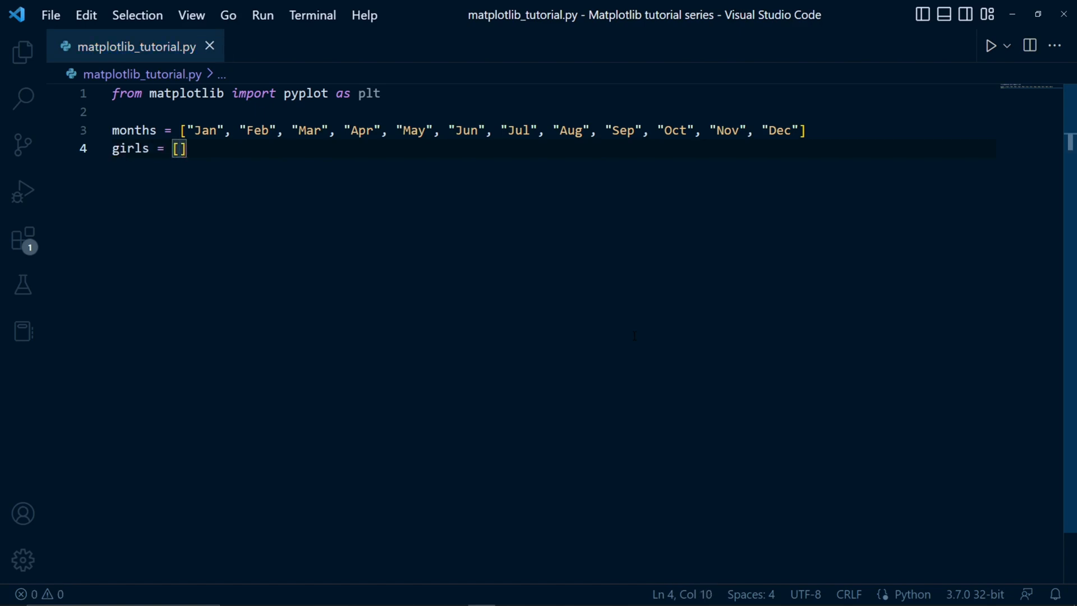
{"action": "type", "text": "8, 11, 13, 10, 17, 15, 9, 10, 6, 14, 19, 17"}
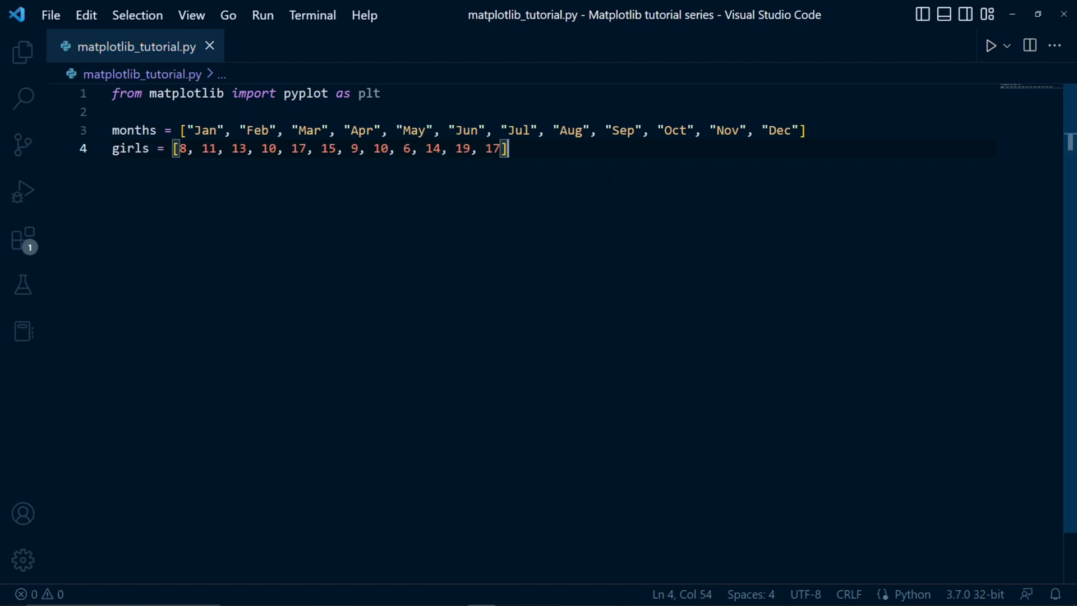
{"action": "key", "text": "Enter"}
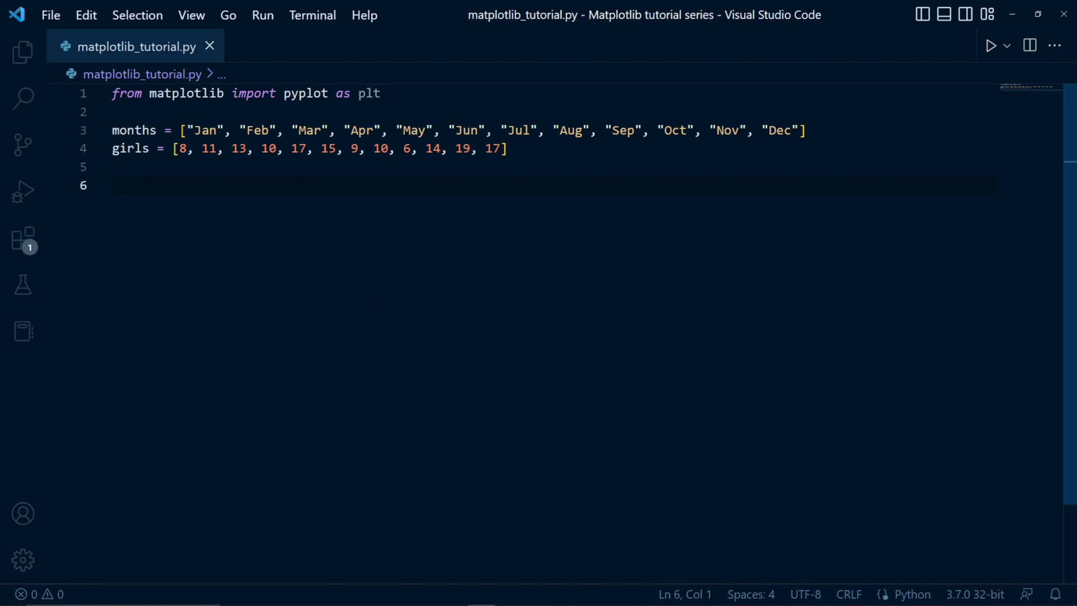
Add plt.plot(months, girls) with red color, 'o' markers, '--' linestyle, then plt.show()
{"action": "type", "text": "plt.plot(months, girls, color=\"red\", marker=\"o\", linestyle=\"--\")"}
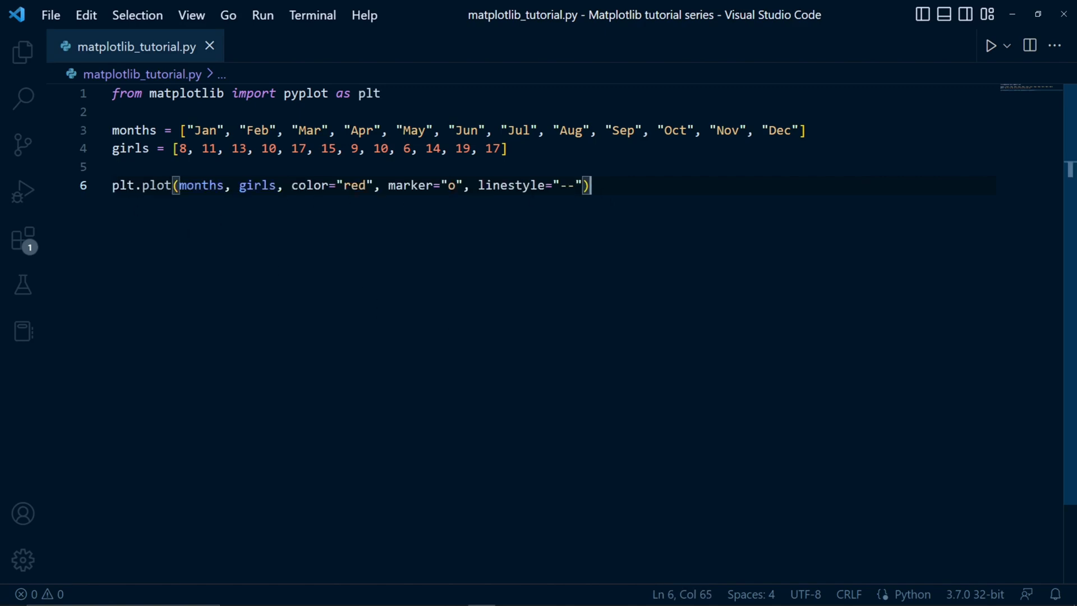
{"action": "key", "text": "Enter"}
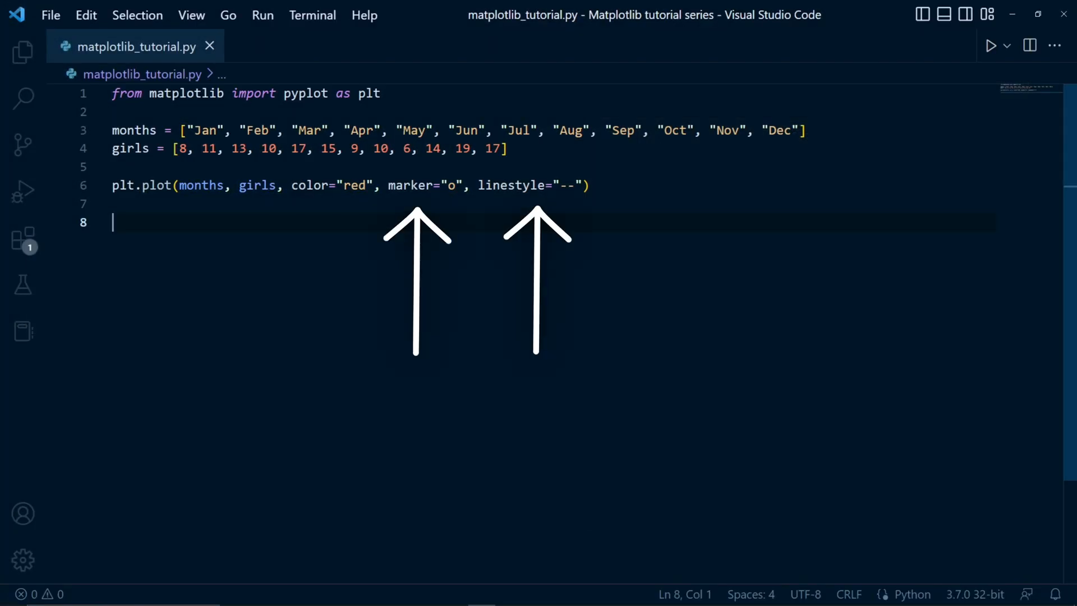
{"action": "type", "text": "plt"}
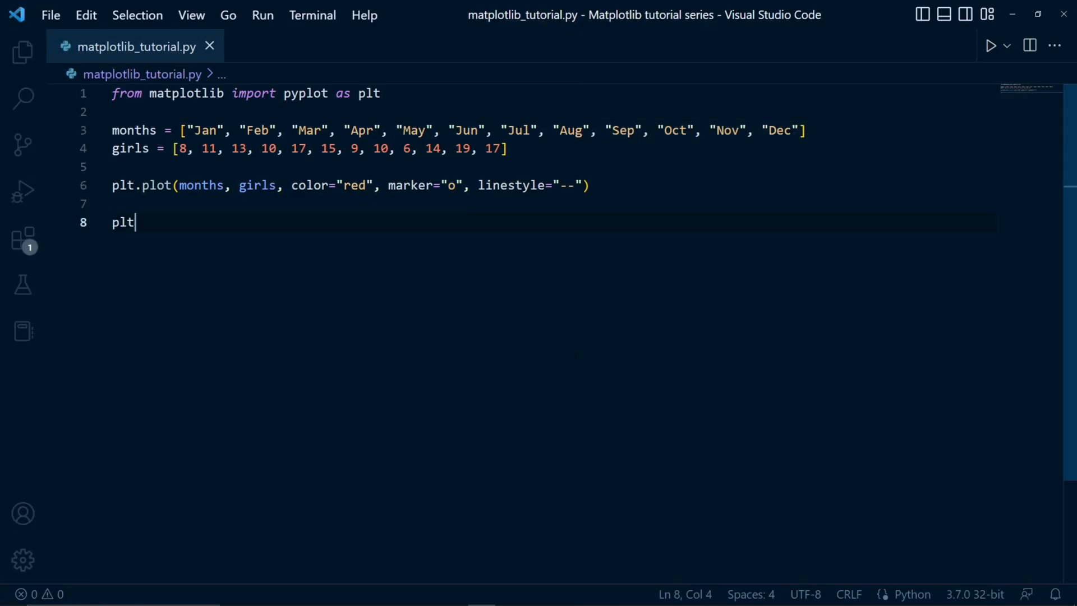
{"action": "type", "text": ".show("}
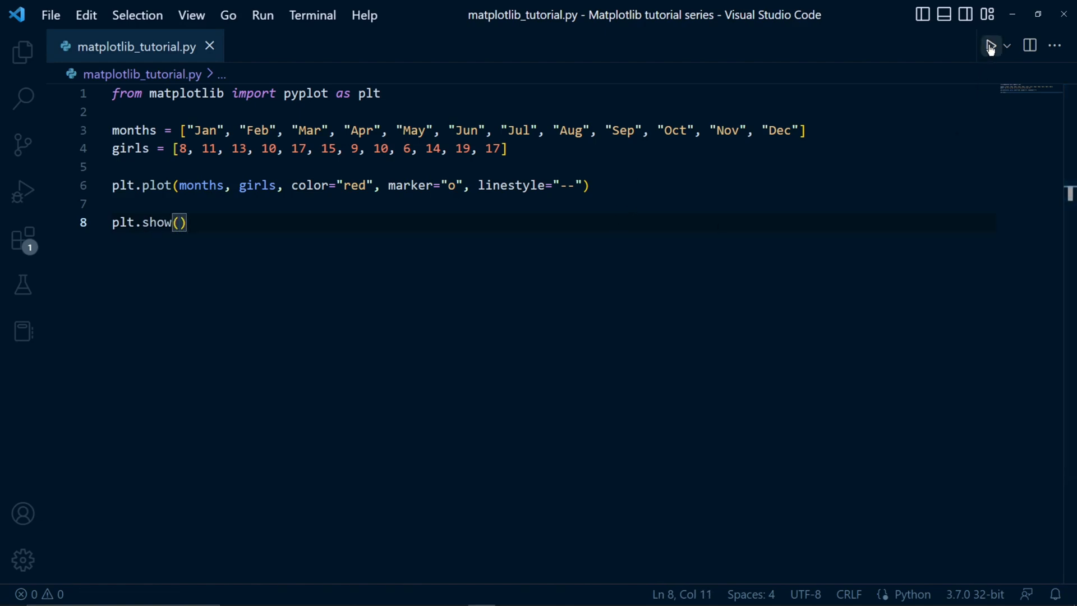
Run the script, reposition the red dashed chart window, then close it
{"action": "left_click", "coordinate": [989, 46]}
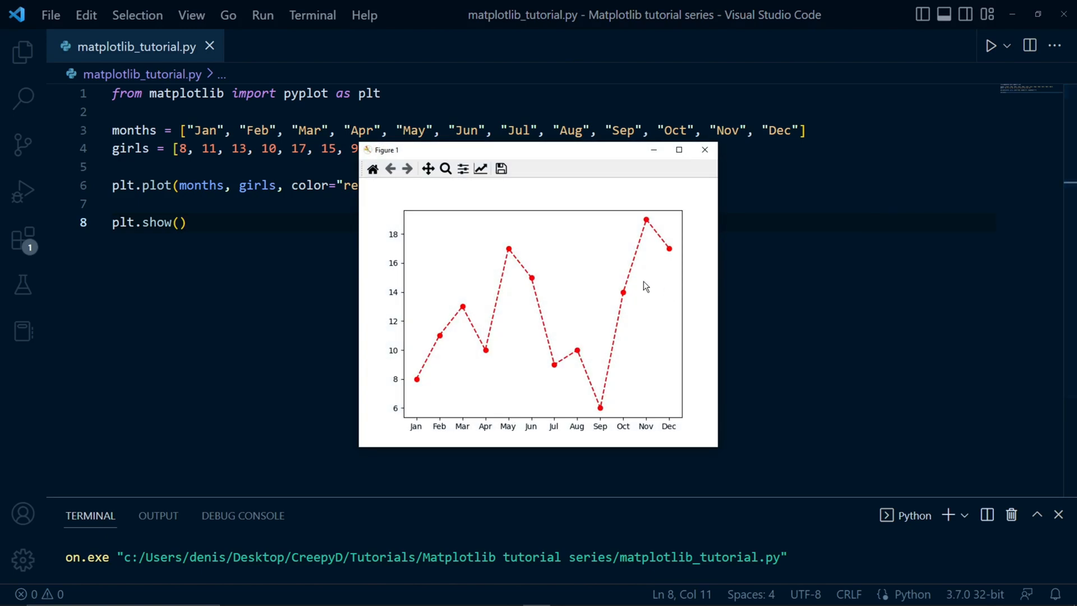
{"action": "left_click_drag", "start_coordinate": [538, 150], "coordinate": [532, 160]}
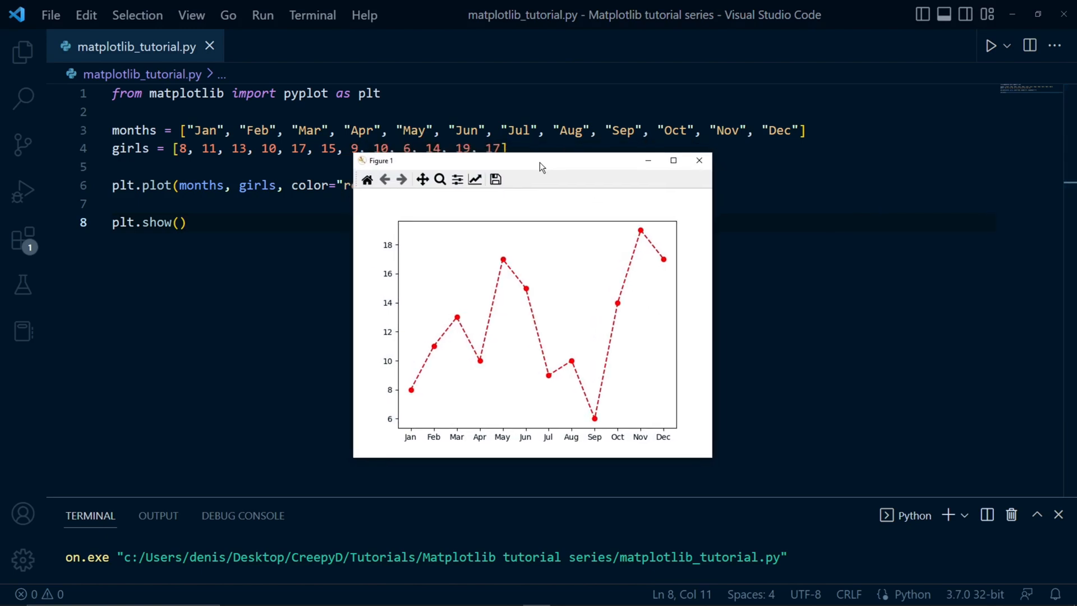
{"action": "mouse_move", "coordinate": [543, 339]}
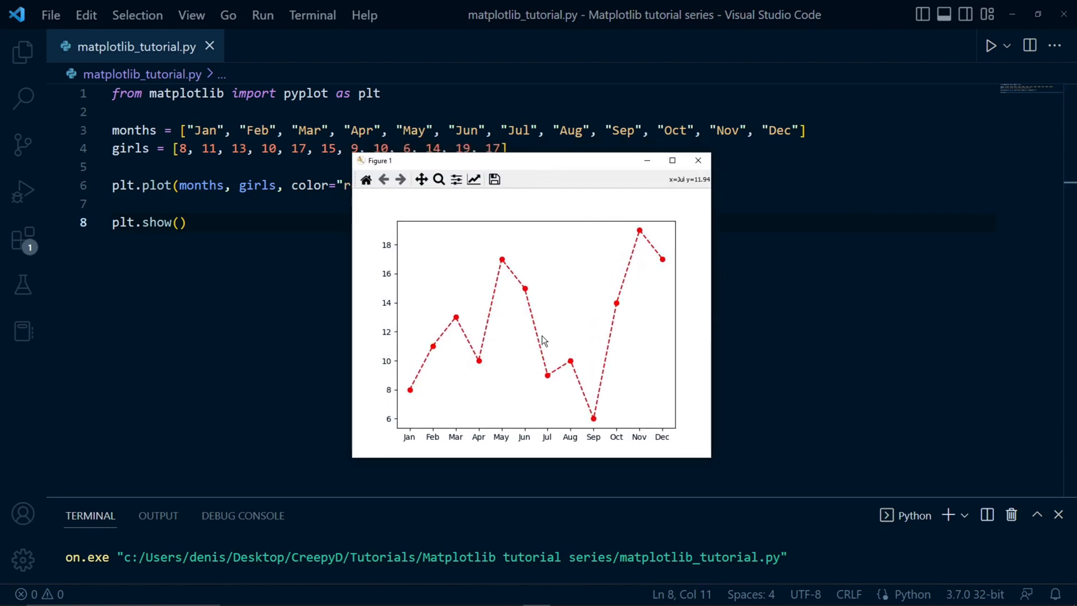
{"action": "mouse_move", "coordinate": [547, 242]}
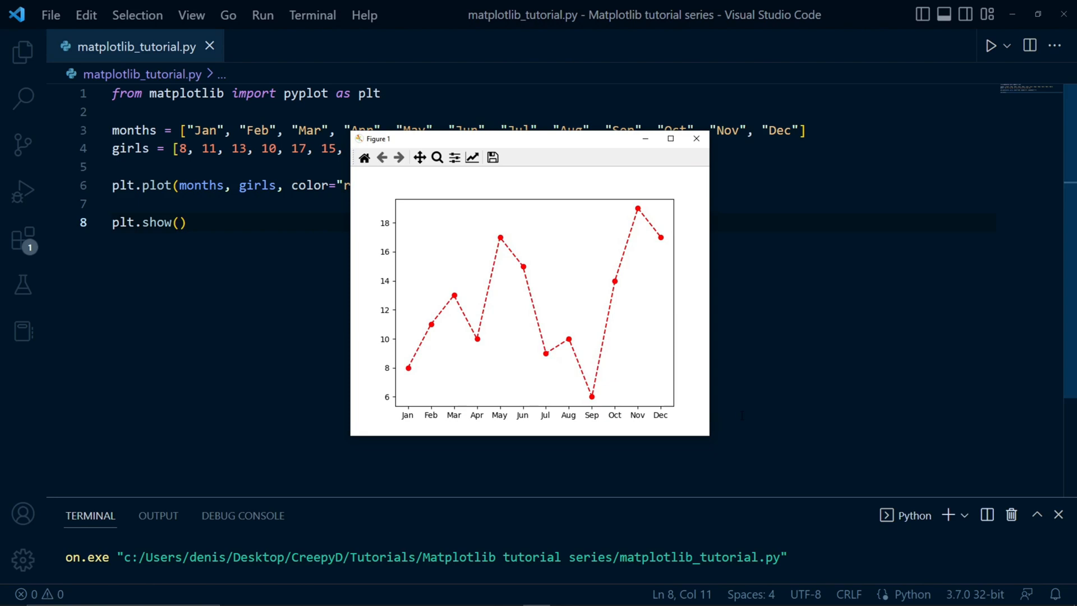
{"action": "left_click", "coordinate": [694, 138]}
{"action": "type", "text": "plt.xl"}
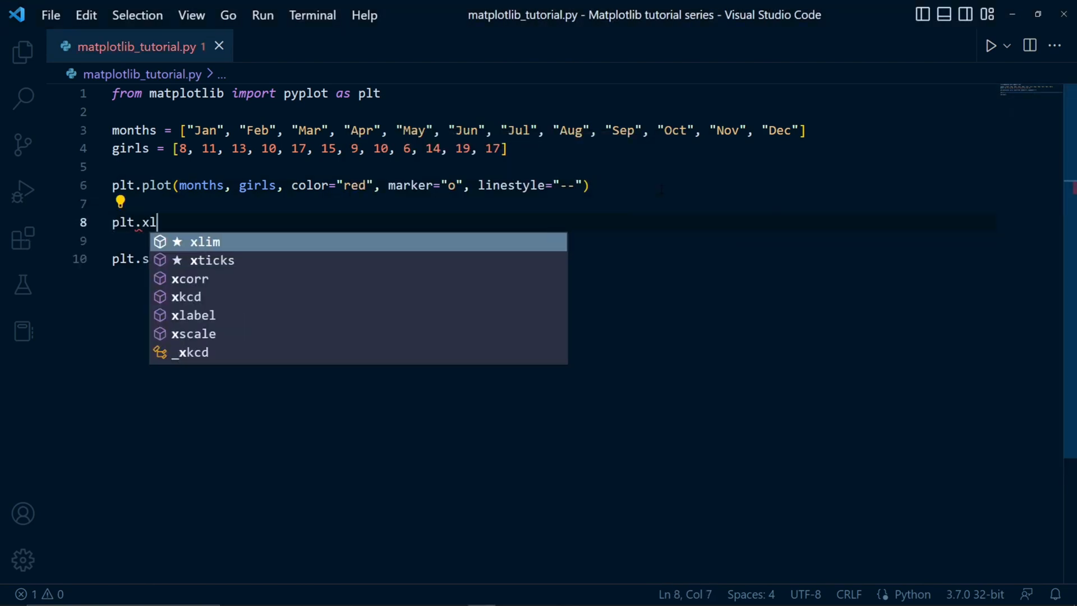
Add xlabel 'Months', ylabel 'Girls who rejected me', and a plt.title line
{"action": "type", "text": "abel(\"Months\""}
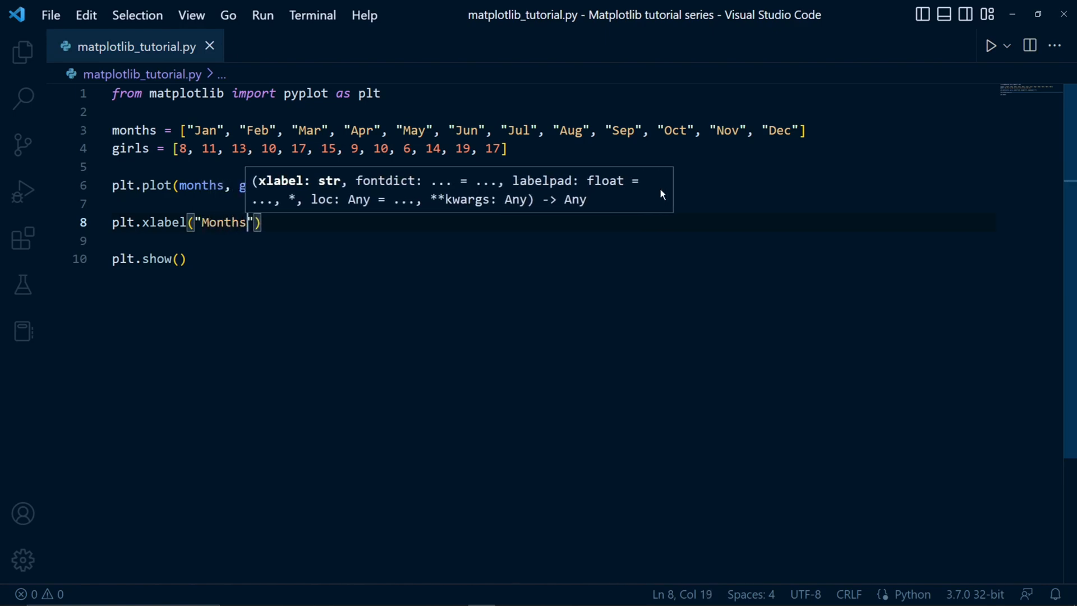
{"action": "type", "text": "plt.ylabel(\""}
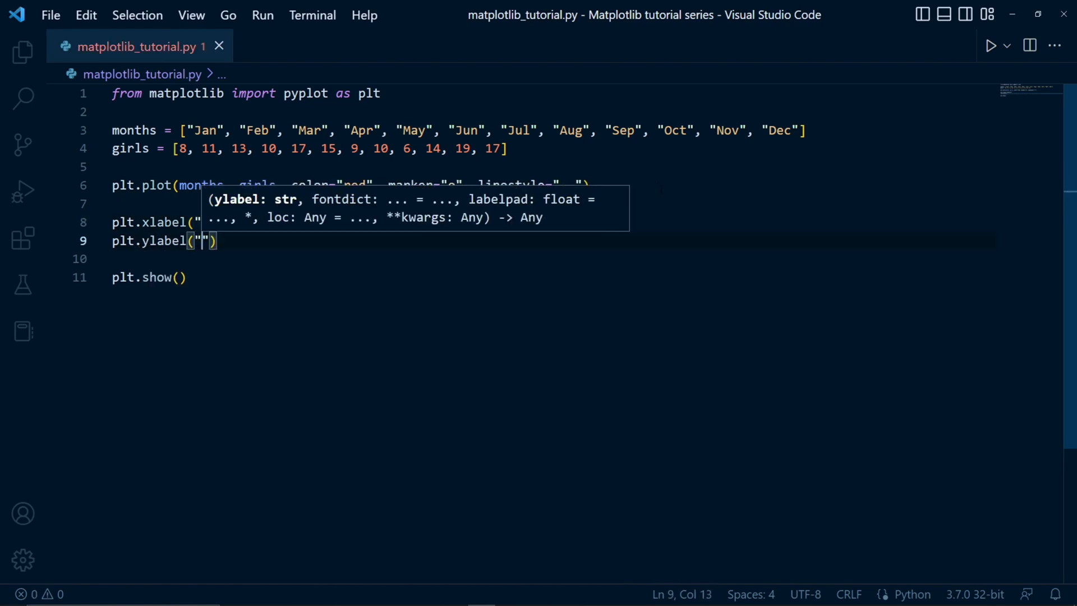
{"action": "type", "text": "Girls w"}
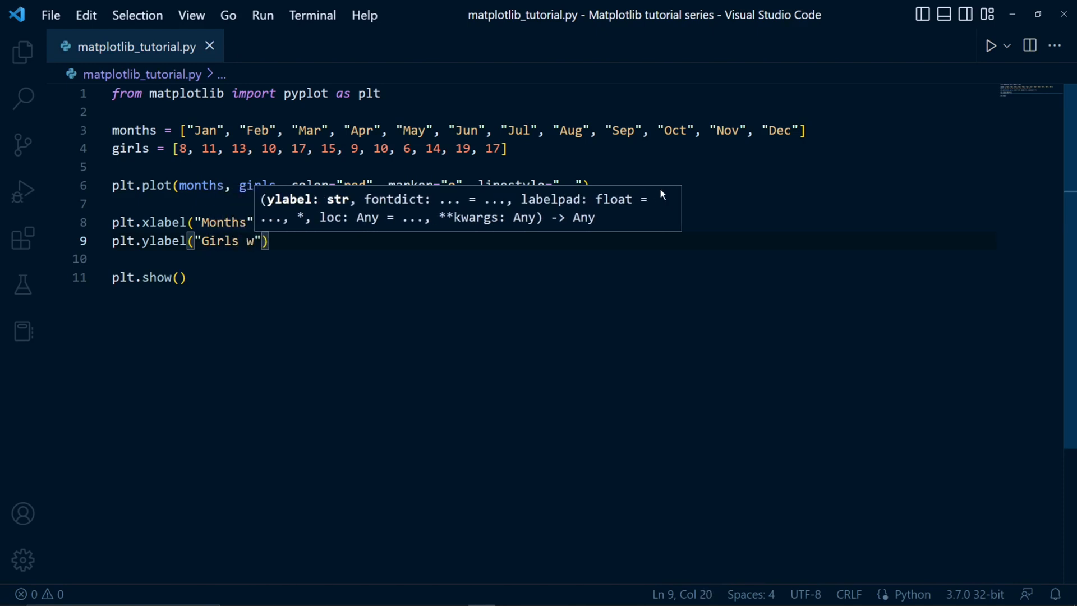
{"action": "type", "text": "ho rejected me"}
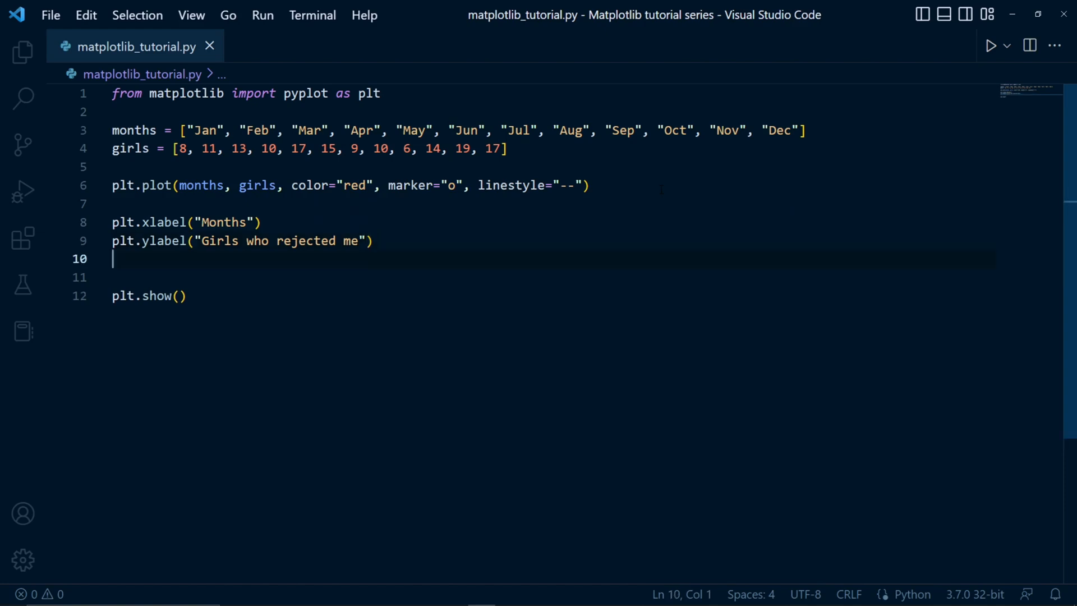
{"action": "type", "text": "plt.title(\"Amount of Girls That Rejected me in 2022"}
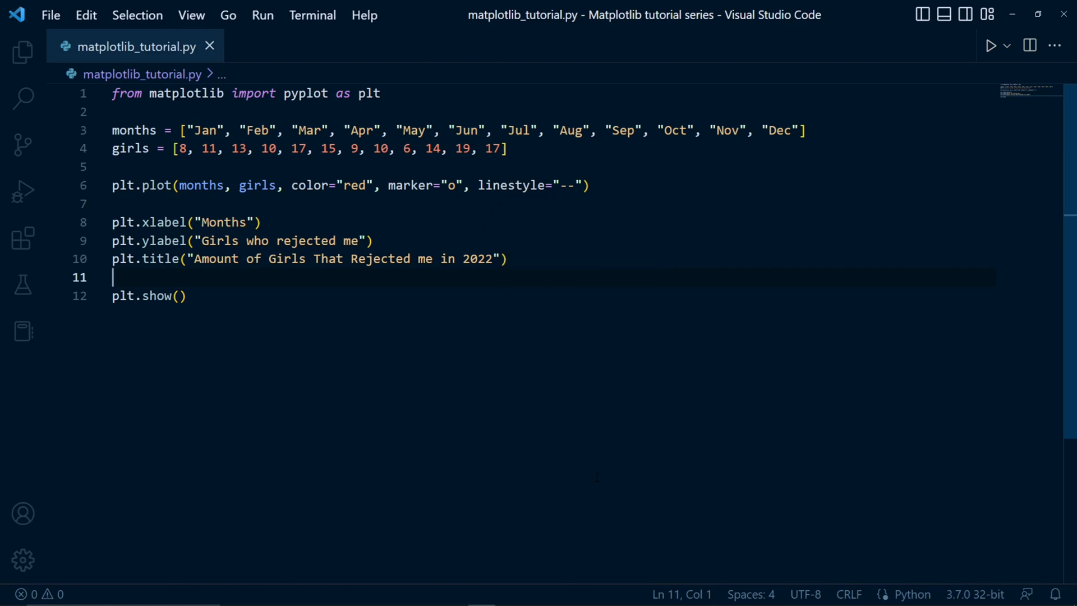
{"action": "left_click", "coordinate": [187, 295]}
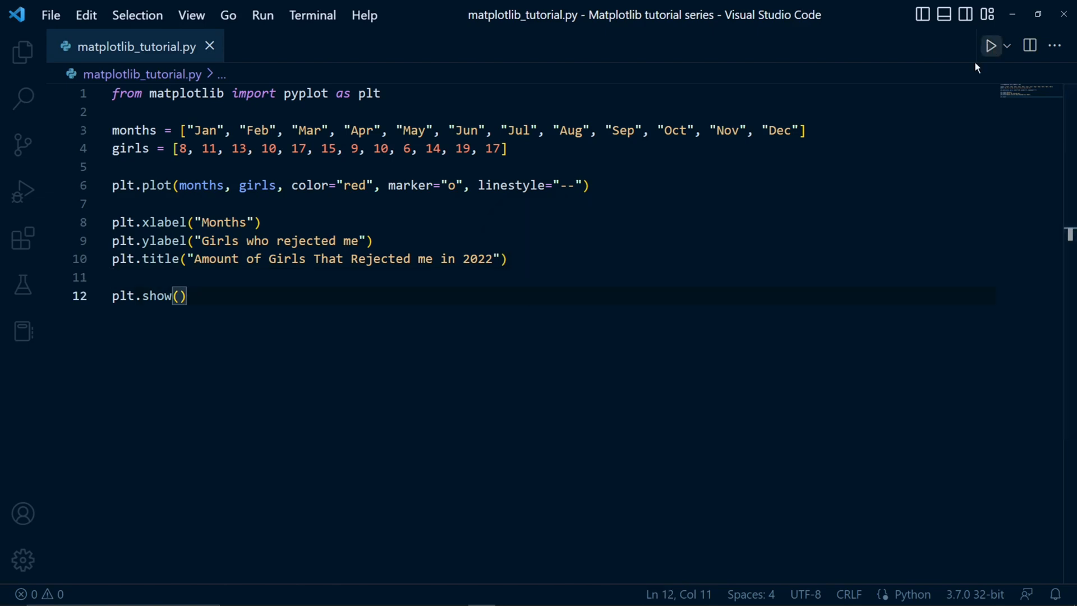
Run the script, inspect the titled and labelled chart, then close its window
{"action": "left_click", "coordinate": [991, 45]}
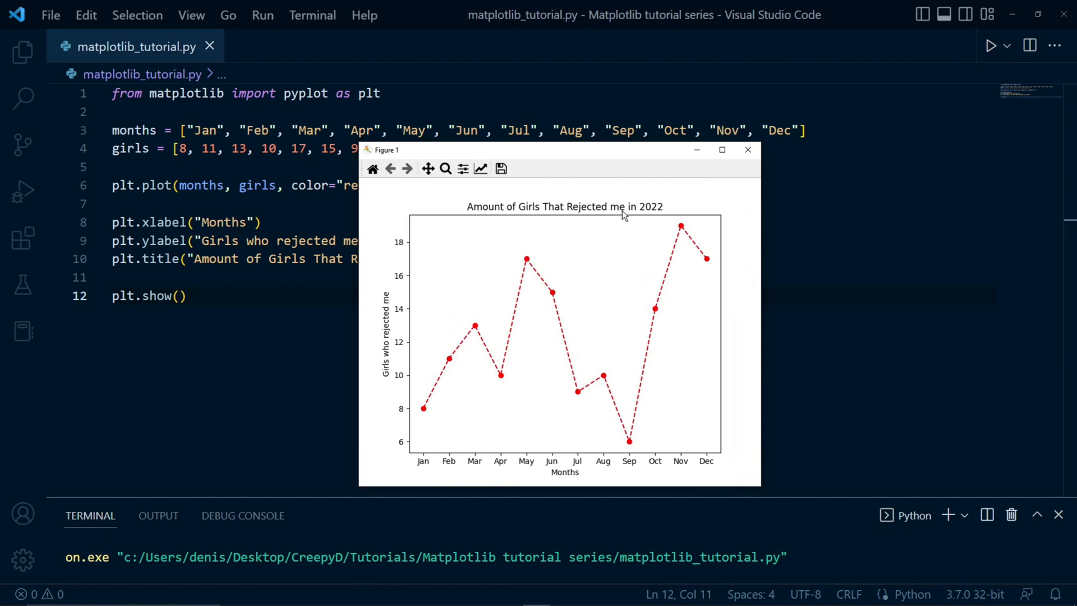
{"action": "left_click_drag", "start_coordinate": [559, 150], "coordinate": [518, 108]}
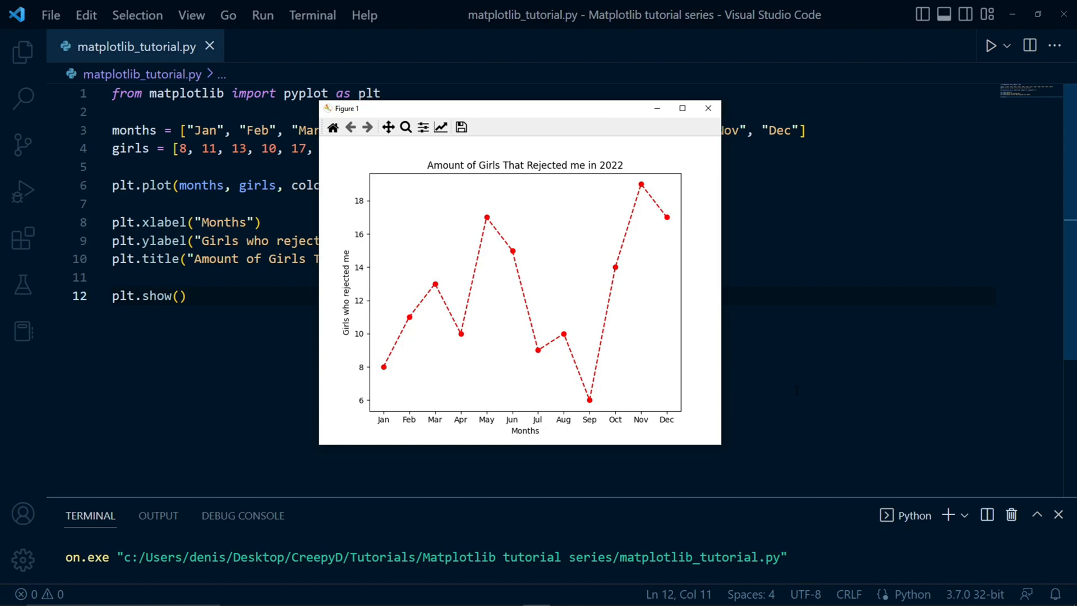
{"action": "left_click", "coordinate": [707, 107]}
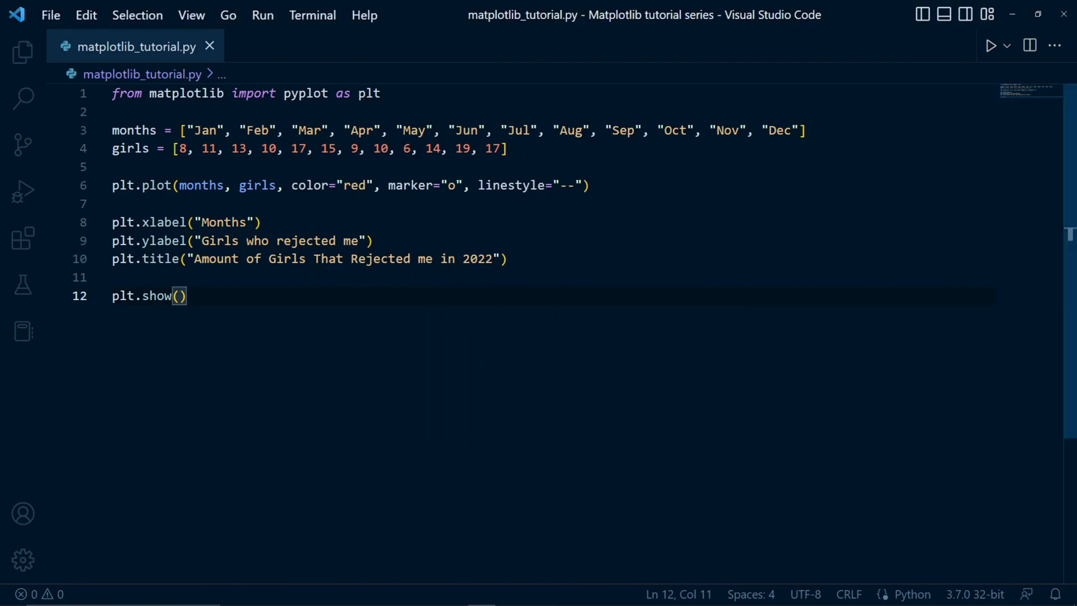
Add yticks = [6, 8, 10, 12, 14, 16, 18, 20] below the girls list
{"action": "key", "text": "Enter"}
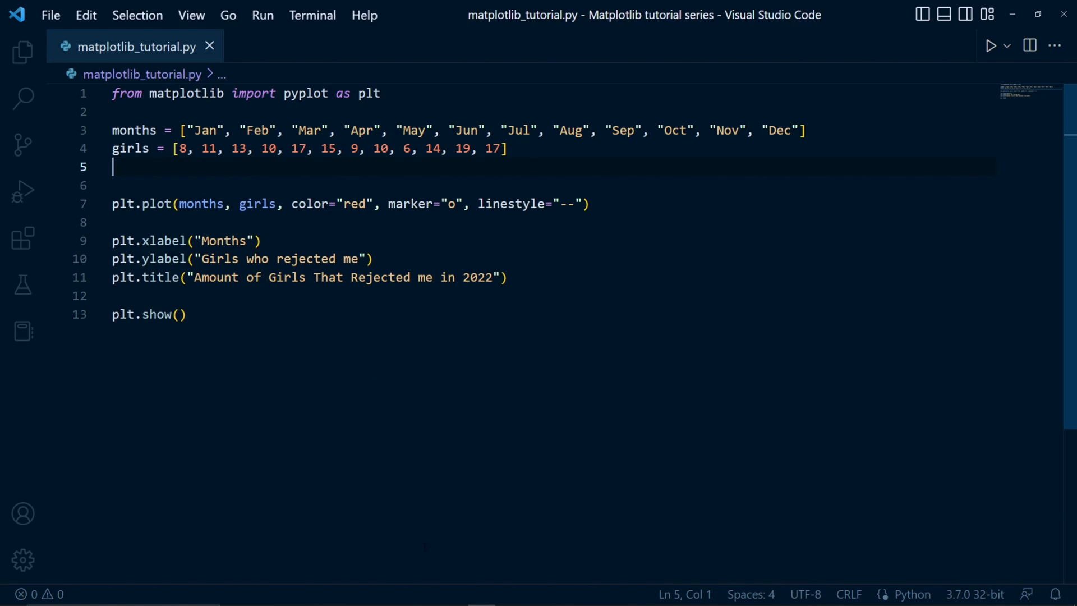
{"action": "type", "text": "yticks ="}
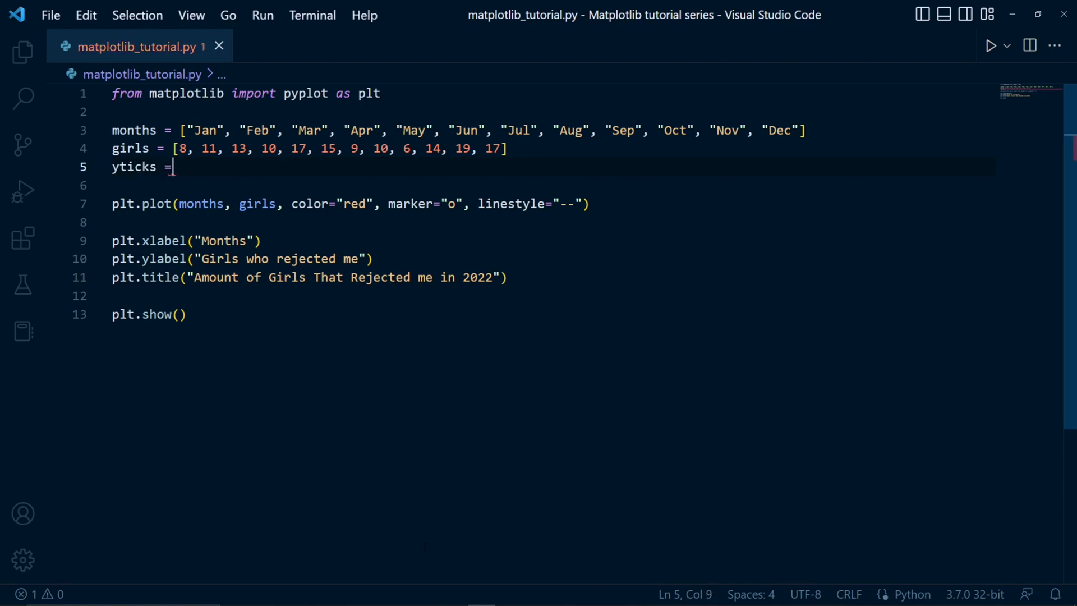
{"action": "type", "text": "[6, 8, 10, 12, 14, 16, 18, 20]"}
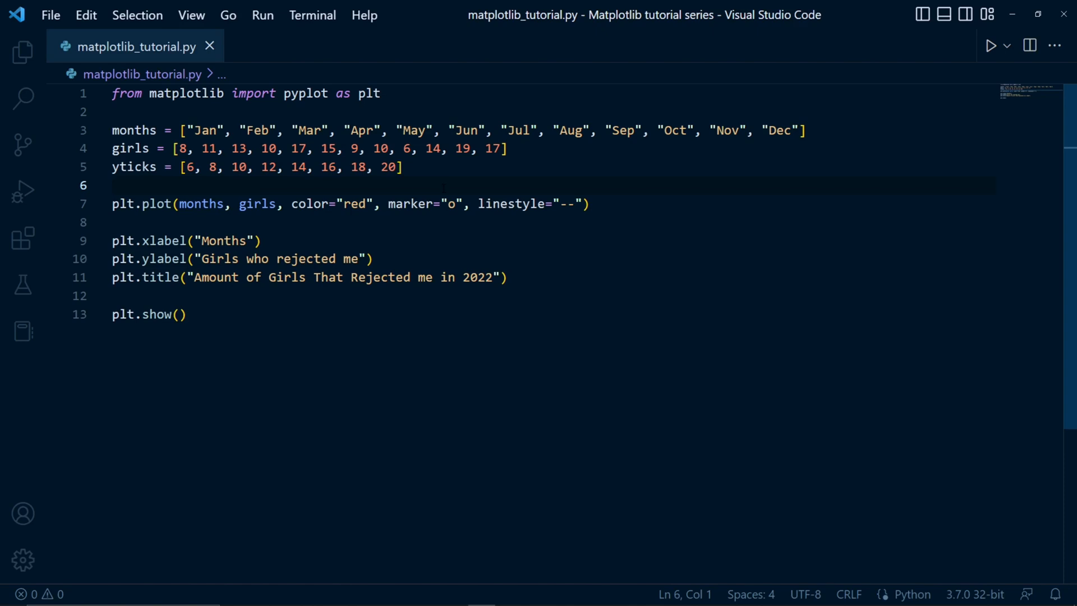
Insert plt.figure(figsize=(8, 6)) and axis = plt.subplot(1, 1, 1) above plt.plot
{"action": "type", "text": "plt.figure("}
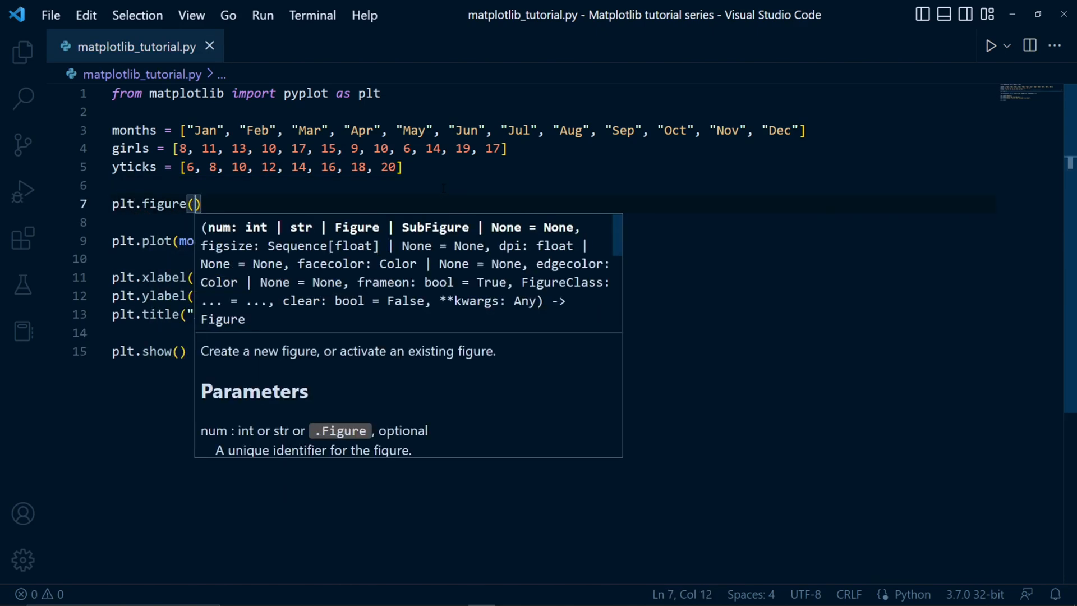
{"action": "type", "text": "figsize="}
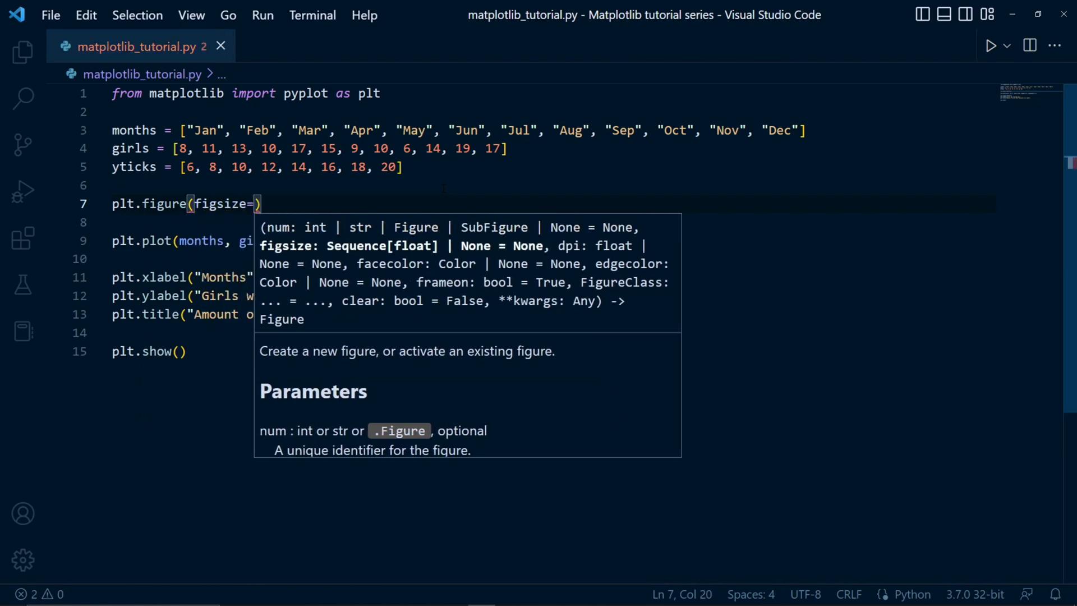
{"action": "type", "text": "()"}
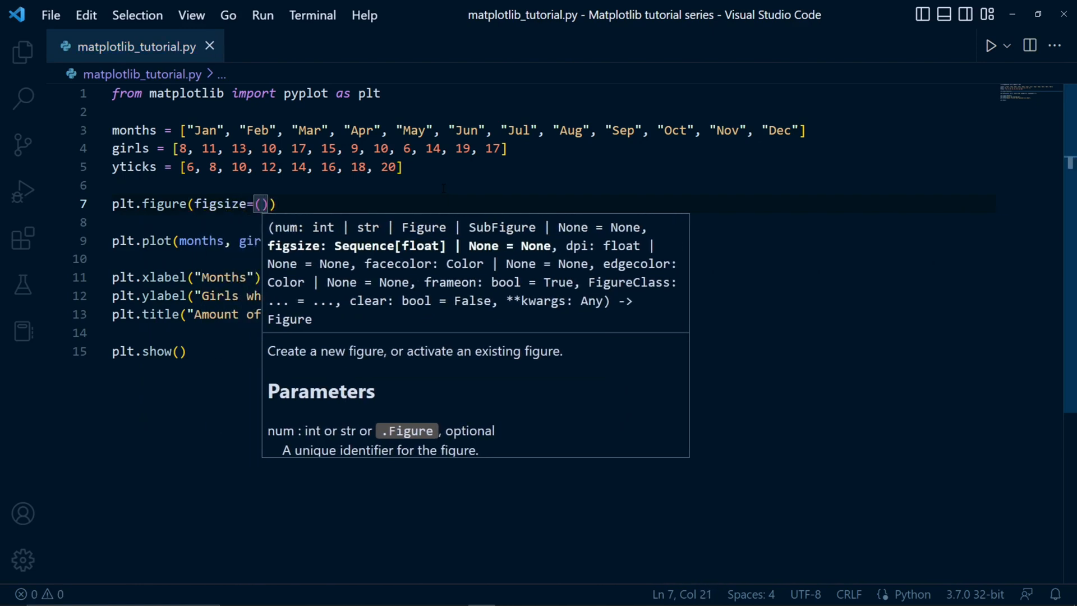
{"action": "type", "text": "8, 6"}
{"action": "type", "text": "axis"}
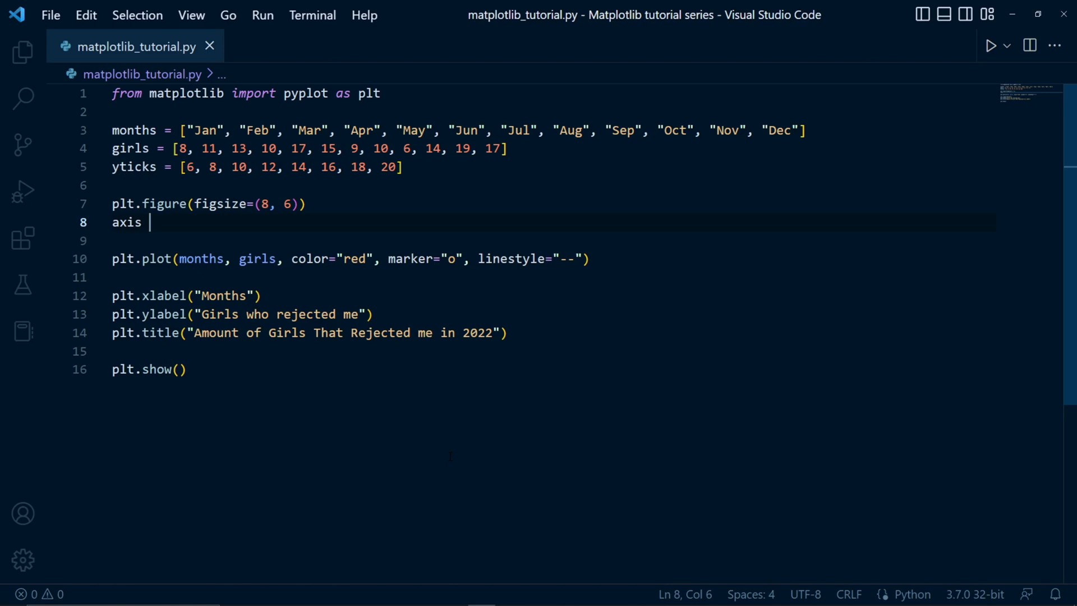
{"action": "type", "text": "="}
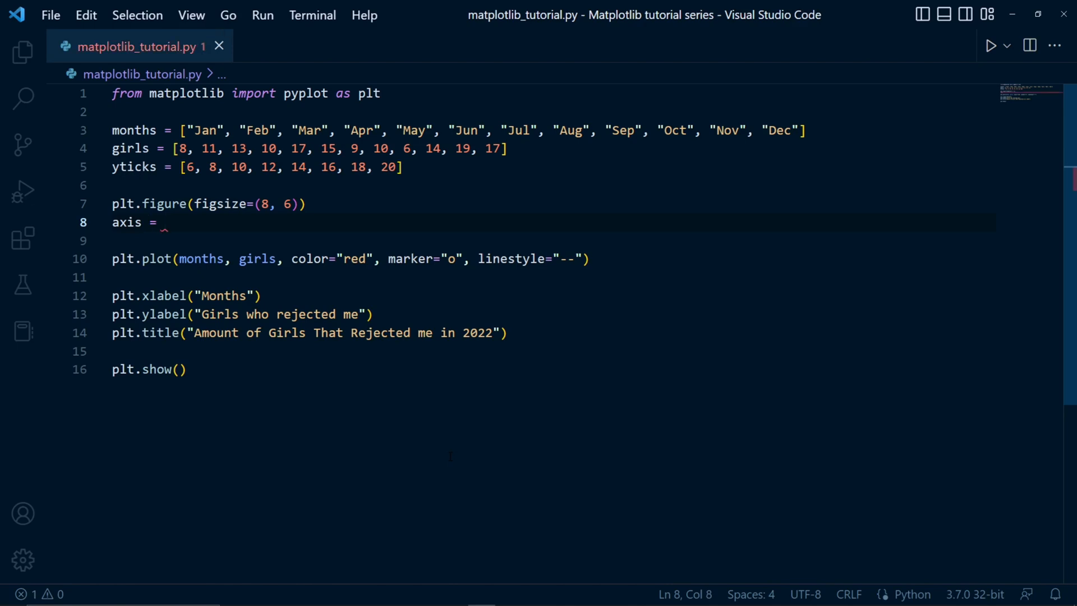
{"action": "type", "text": "plt.subplot"}
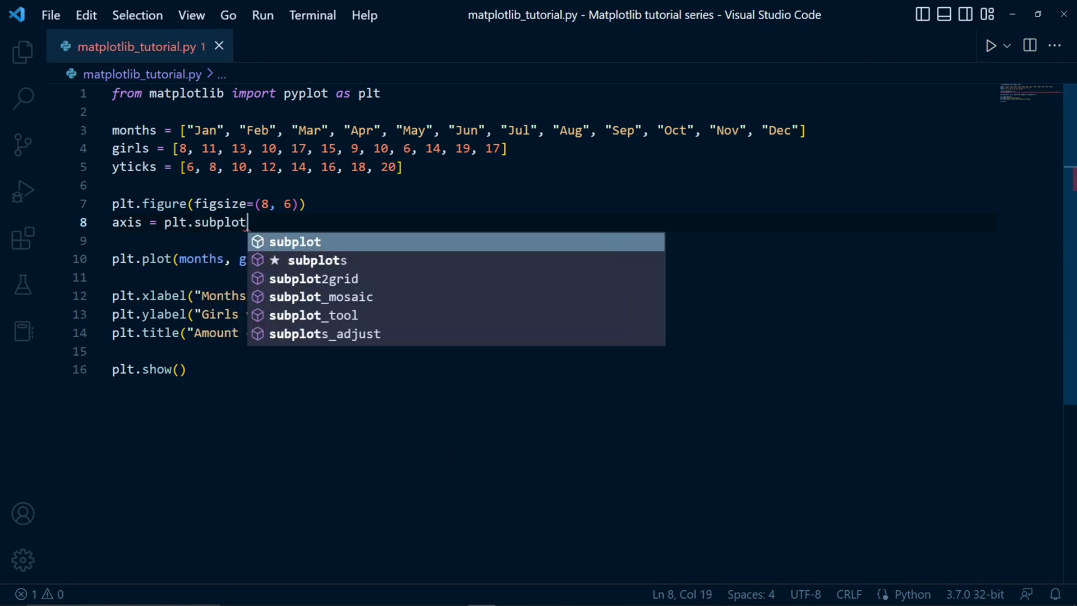
{"action": "type", "text": "(1, 1, 1"}
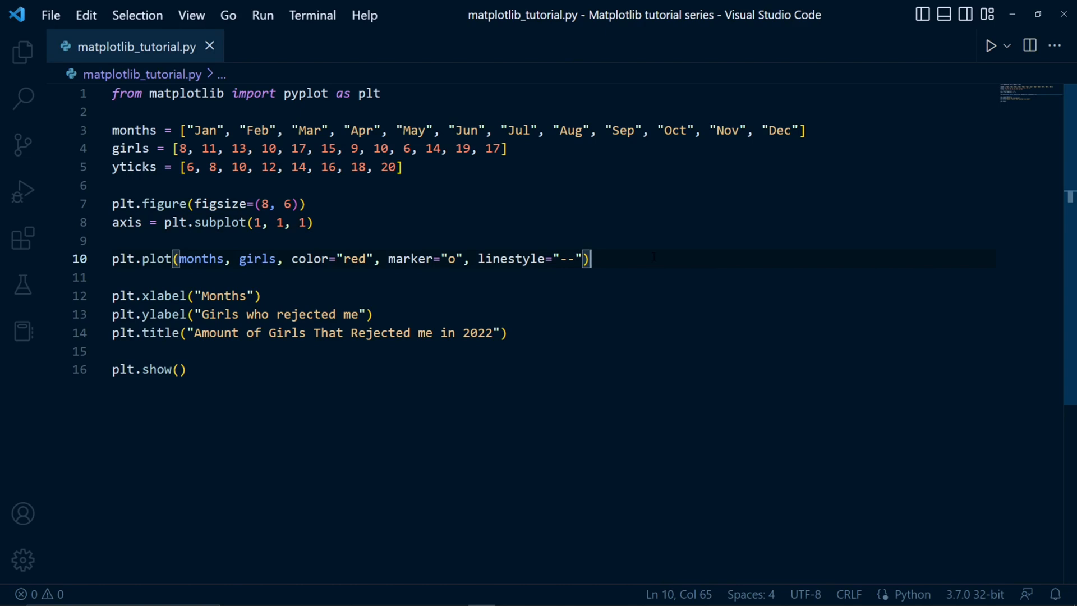
Add axis.set_yticks(yticks) on a new line after the plot call
{"action": "key", "text": "Enter"}
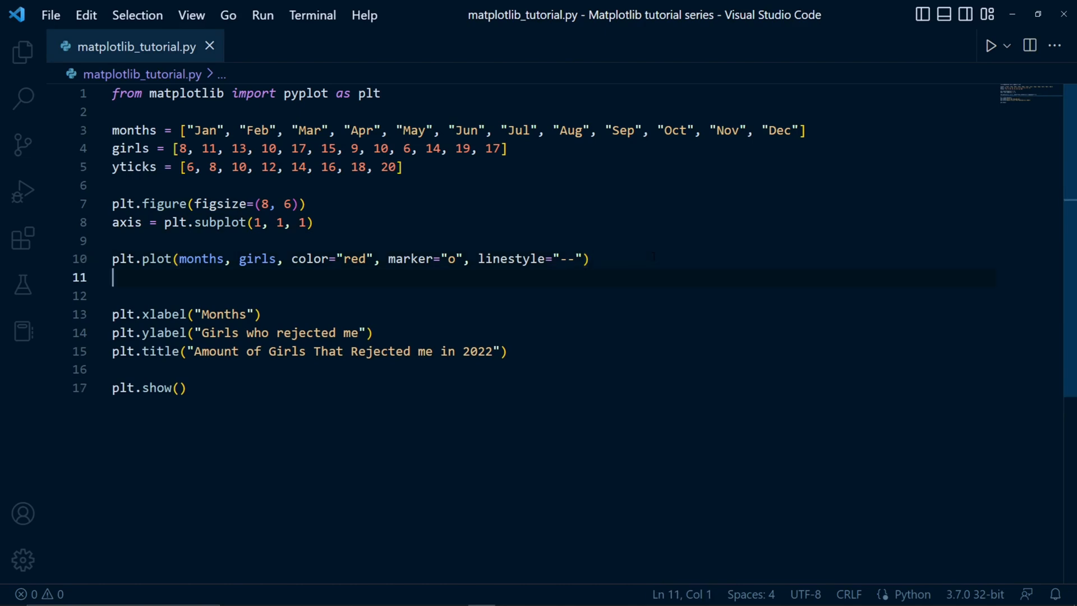
{"action": "type", "text": "axis.set_"}
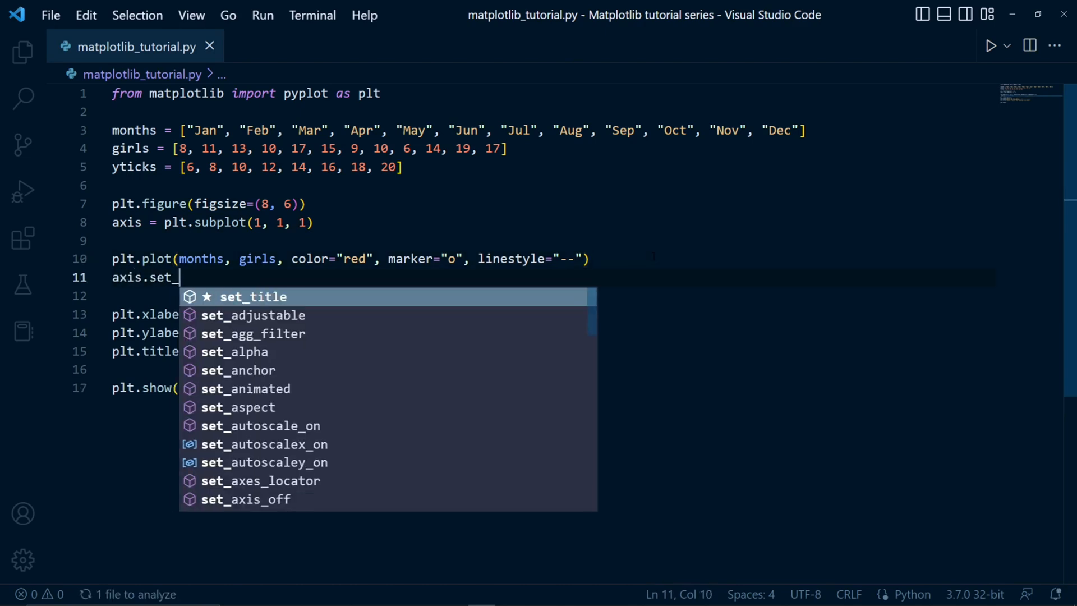
{"action": "type", "text": "yticks"}
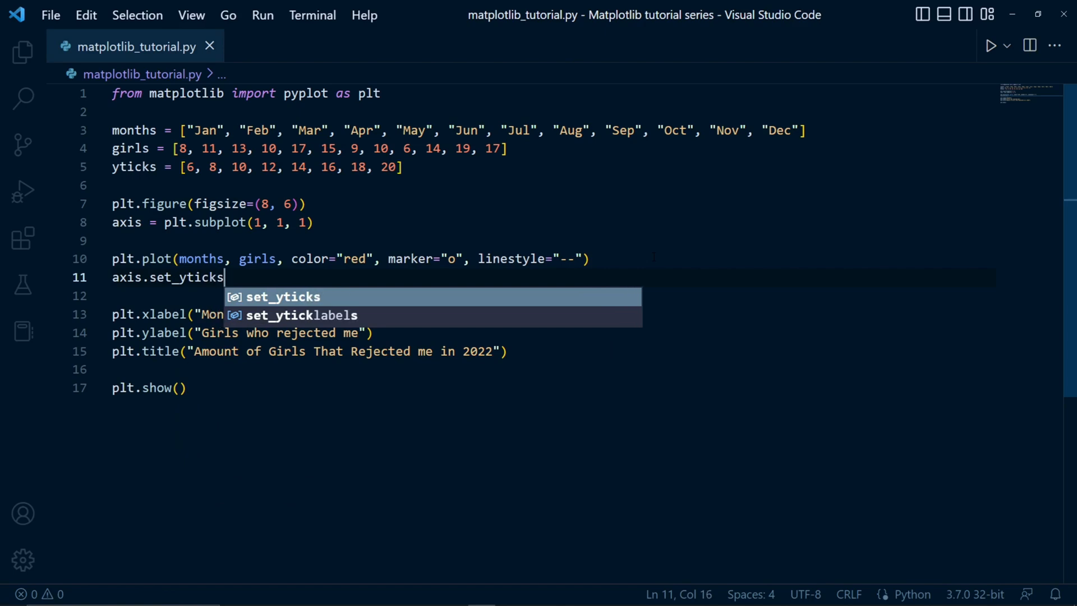
{"action": "type", "text": "(yt"}
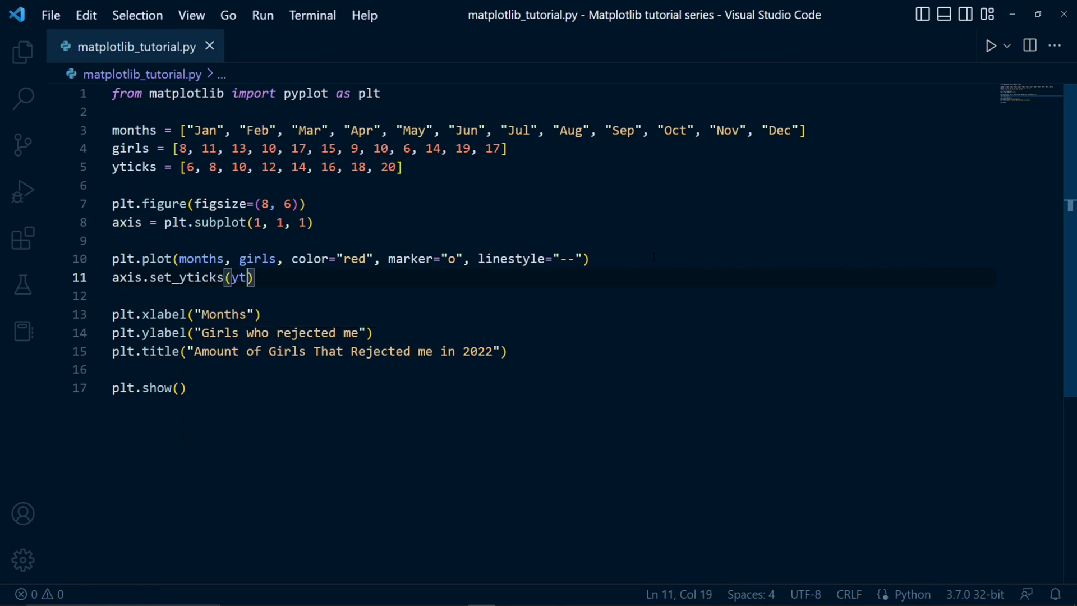
{"action": "type", "text": "icks"}
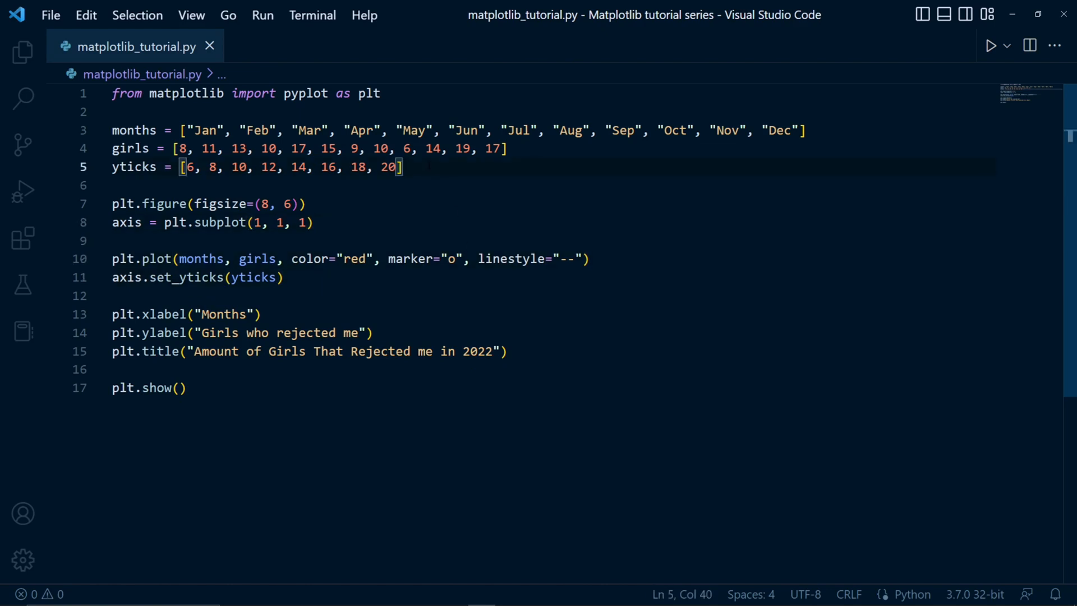
Define girls_friend = [16, 12, 11, 14, 15, 11, 8, 7, 6, 7, 8, 6] on line 6
{"action": "type", "text": "girls_fr"}
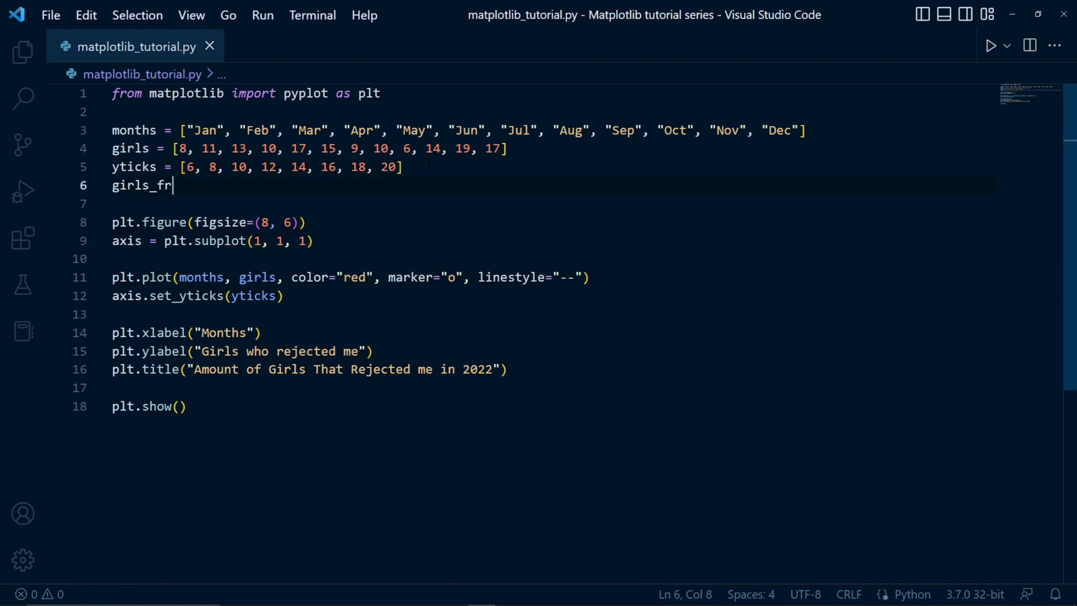
{"action": "type", "text": "iend ="}
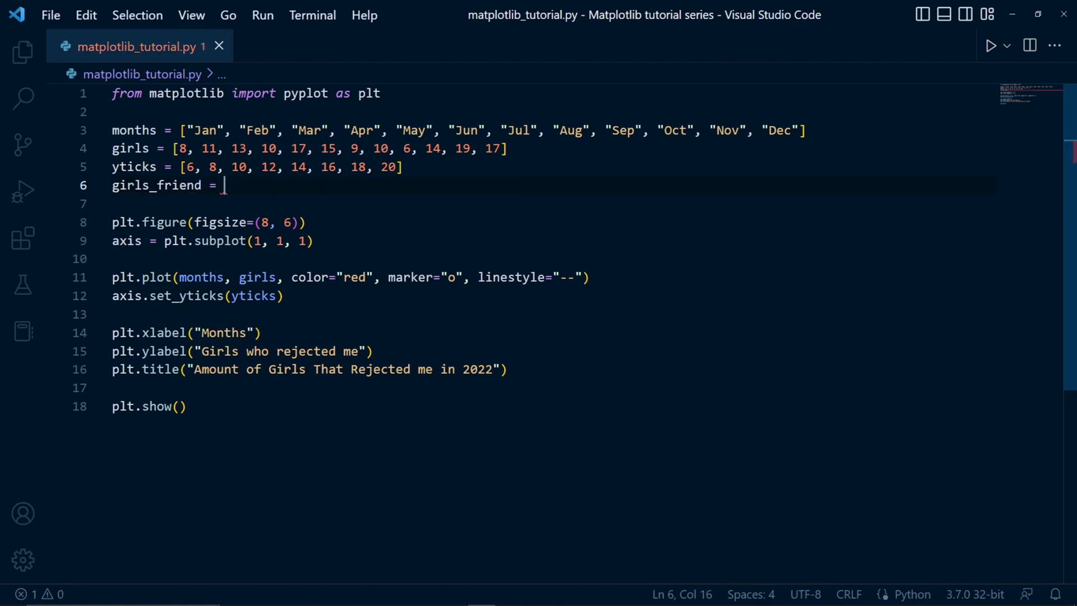
{"action": "type", "text": "[16, 12, 11, 14, 15, 11, 8, 7, 6, 7, 8, 6]"}
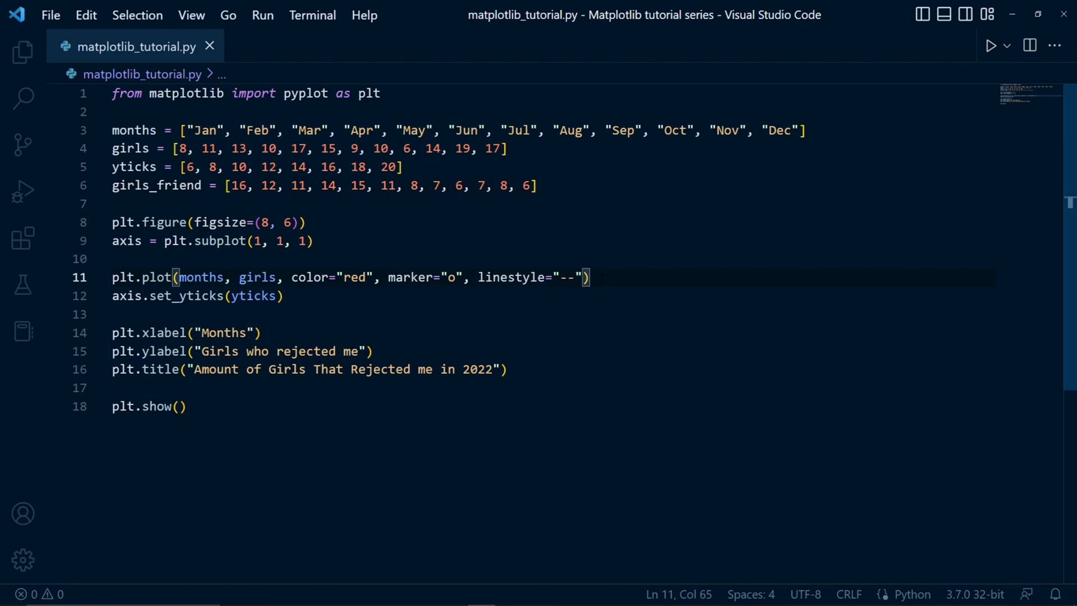
Duplicate the red dashed plot line so it plots girls_friend in green
{"action": "key", "text": "shift+alt+down"}
{"action": "type", "text": "_friend"}
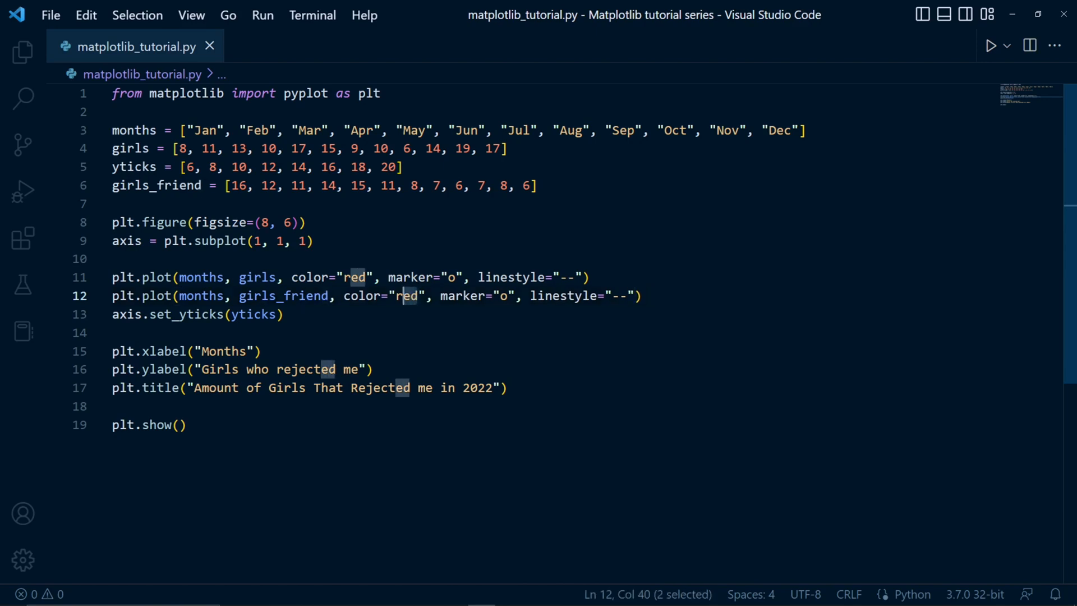
{"action": "type", "text": "green"}
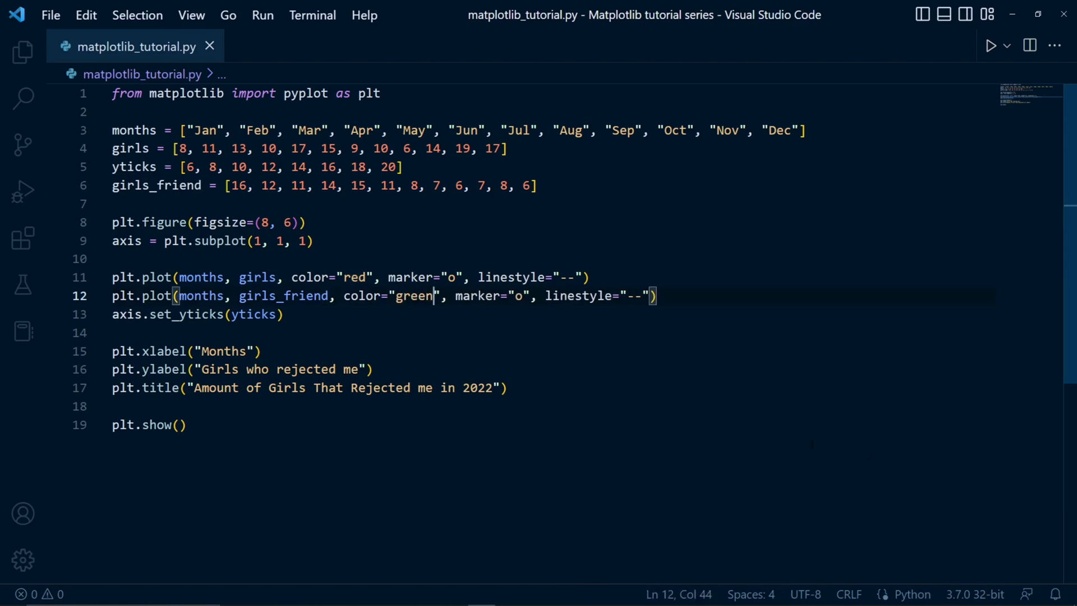
{"action": "key", "text": "enter"}
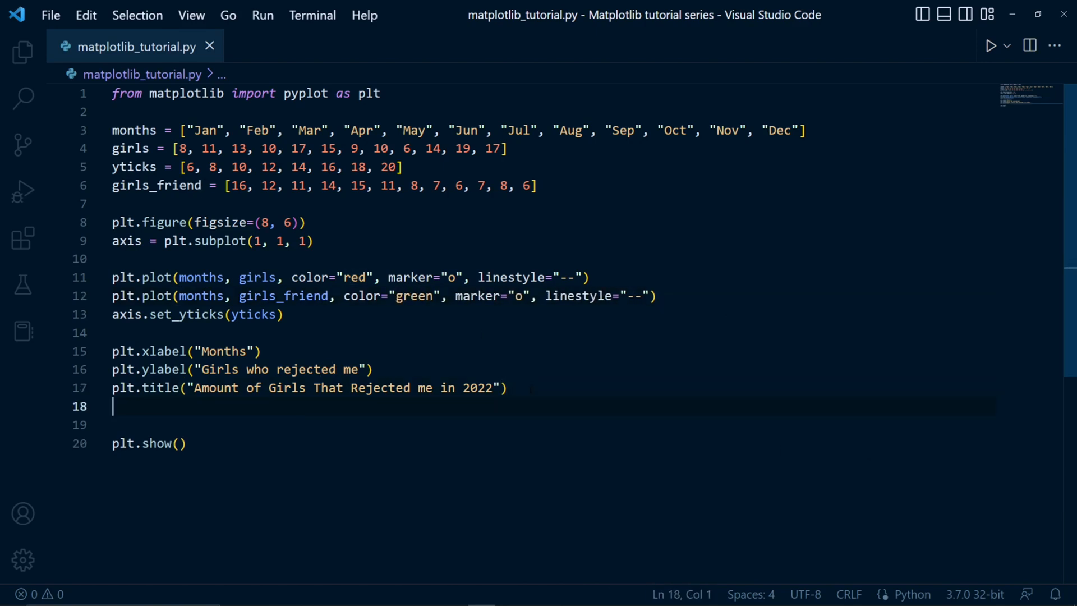
Add plt.legend(["Me", "Friend"]) after the title, leaving a blank line below
{"action": "type", "text": "plt.legend(["}
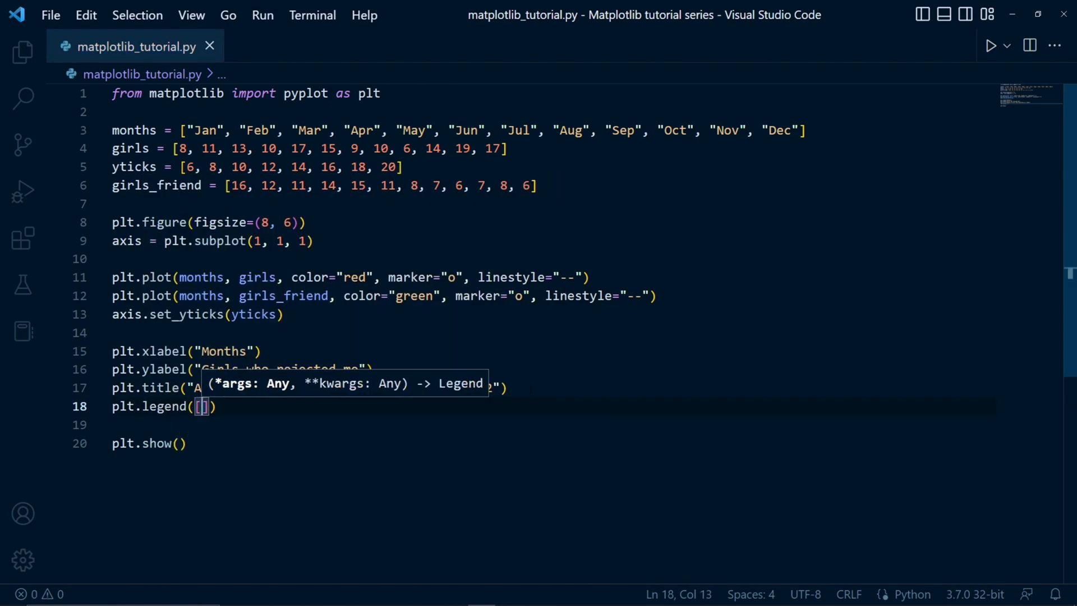
{"action": "type", "text": "\"Me\","}
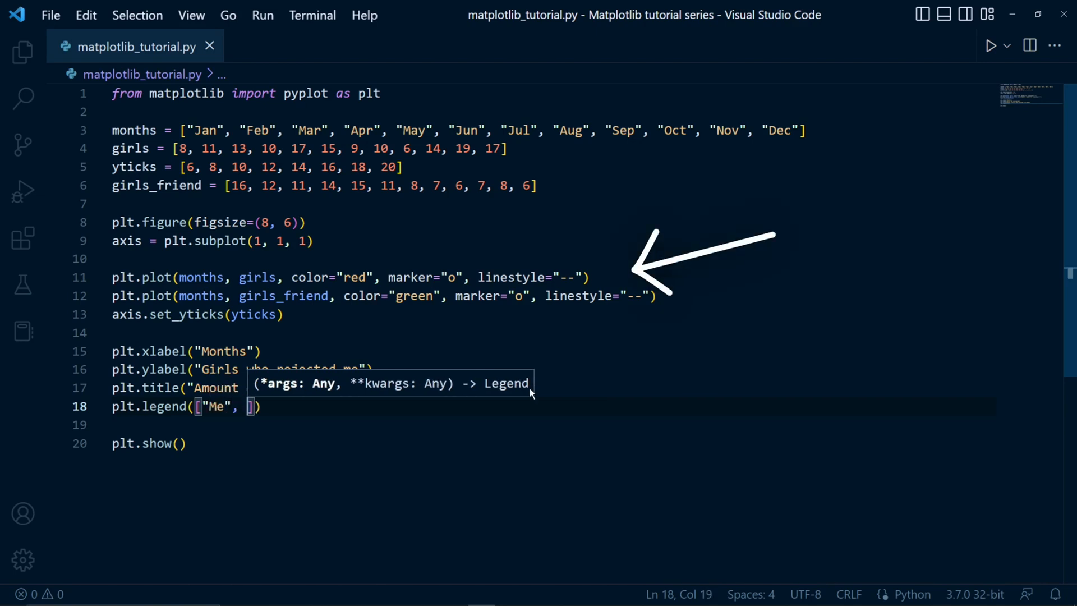
{"action": "type", "text": "Friend"}
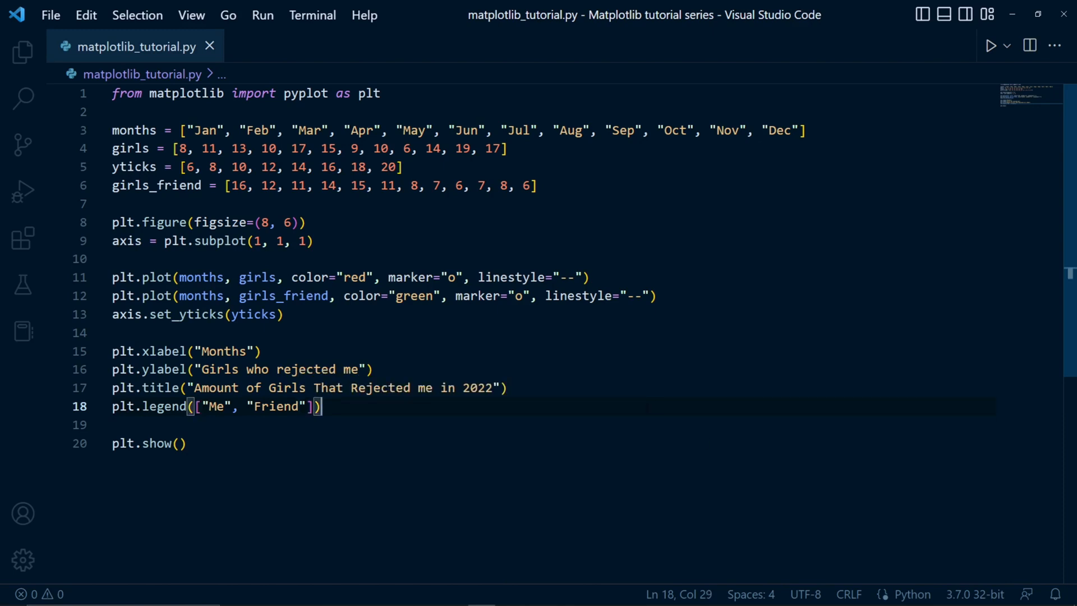
{"action": "key", "text": "enter"}
{"action": "type", "text": "plt.savefig("}
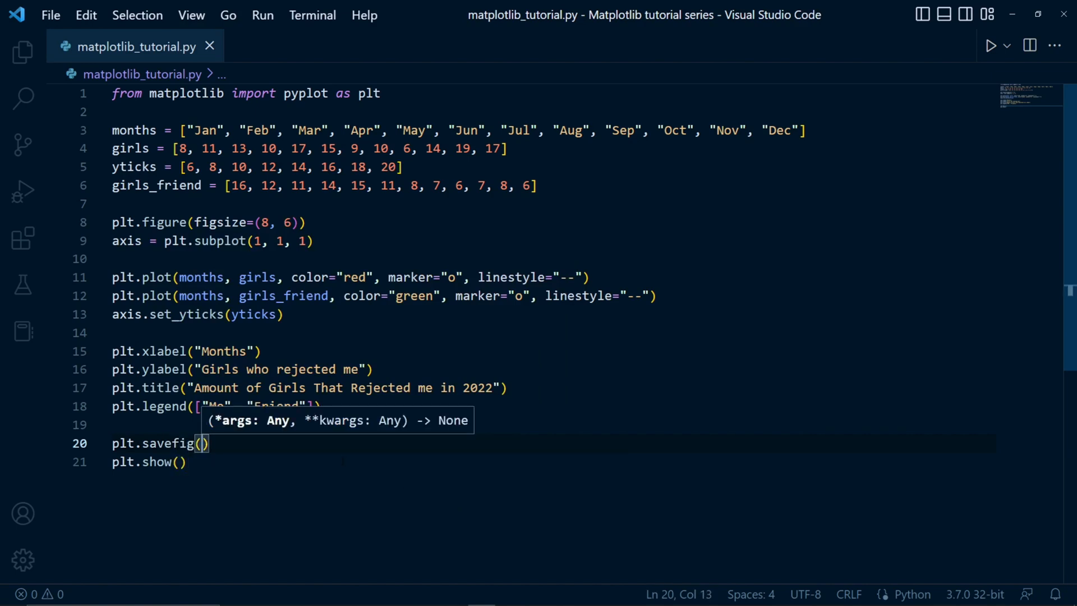
Point plt.savefig at C:\Users\denis\Desktop\graph_.png, run the script, and move Figure 1 higher
{"action": "type", "text": "\"C:\\\\Users\\\\denis\\\\Desktop\\\\graph_.png\""}
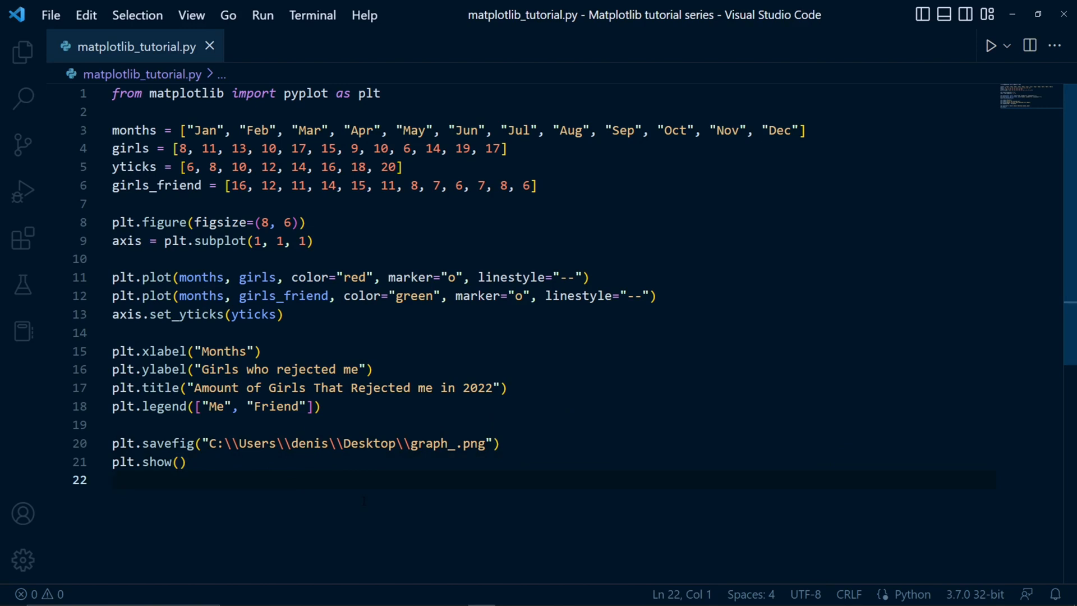
{"action": "left_click", "coordinate": [991, 45]}
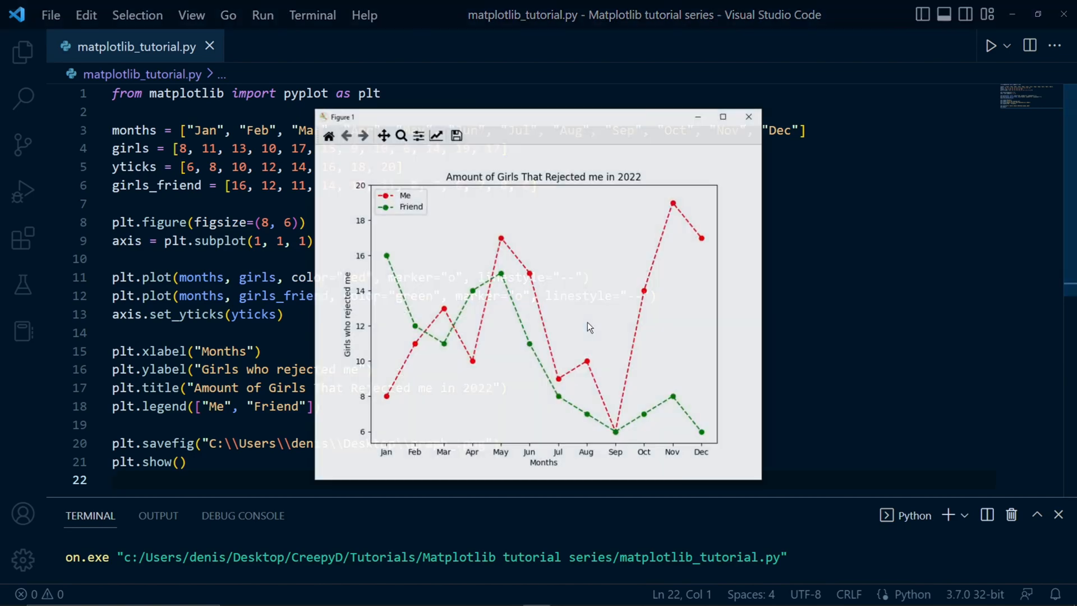
{"action": "left_click_drag", "start_coordinate": [543, 116], "coordinate": [522, 85]}
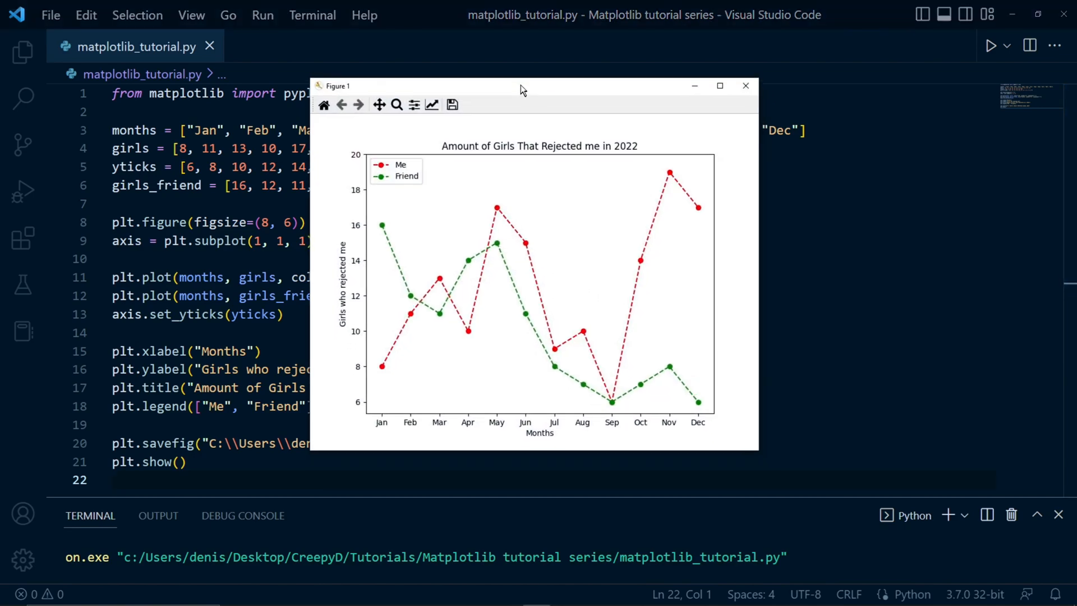